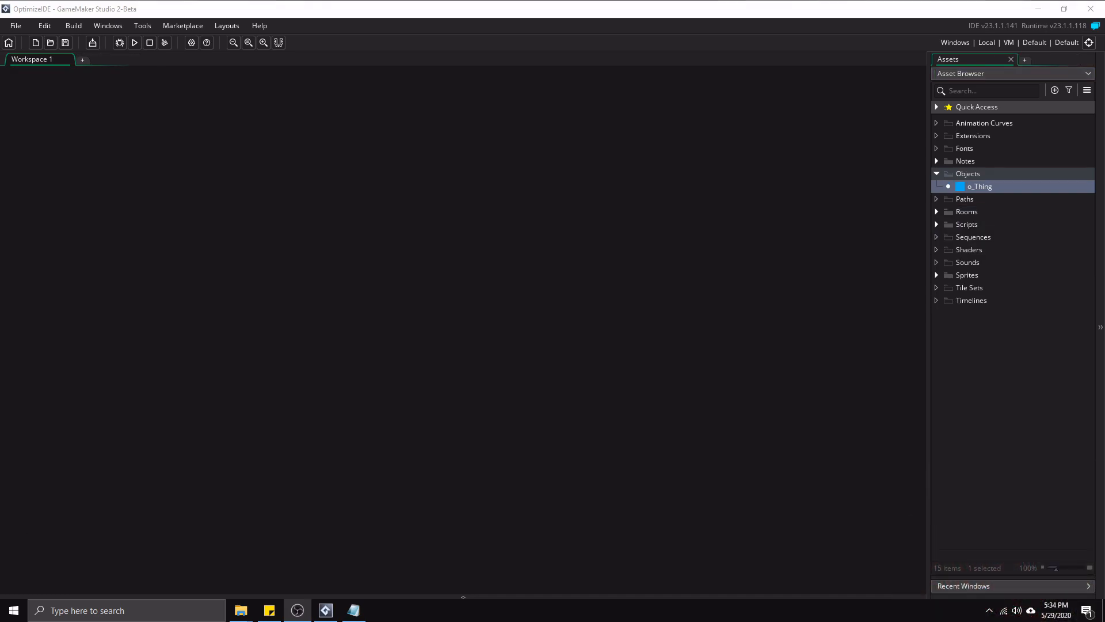
pyautogui.moveTo(1029, 239)
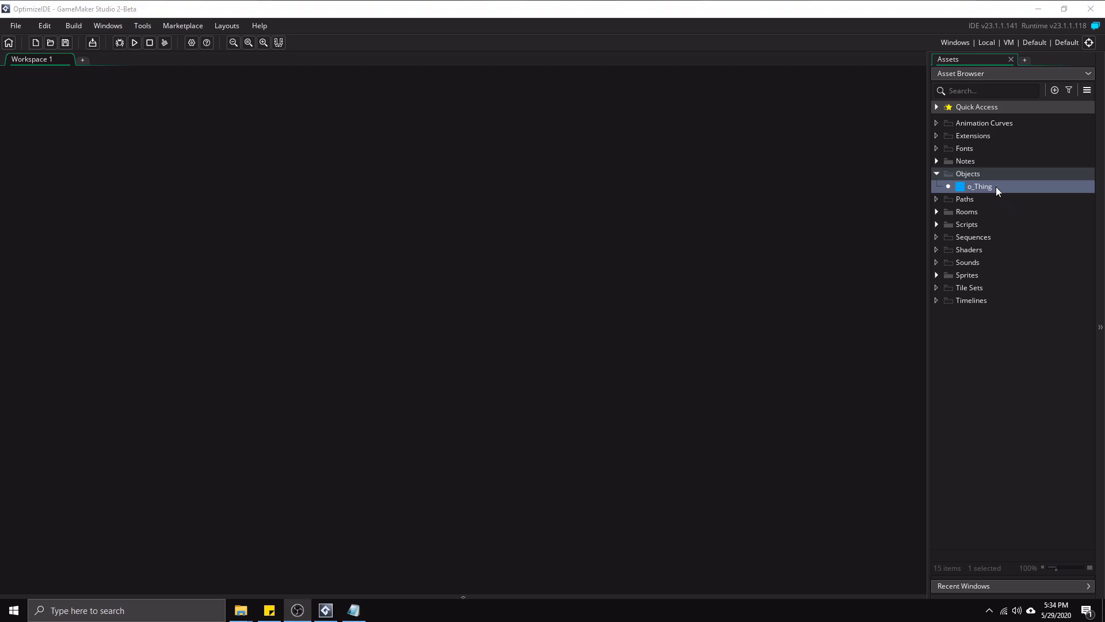
# - Open the o_Thing object and its empty Create event code editor
pyautogui.doubleClick(978, 186)
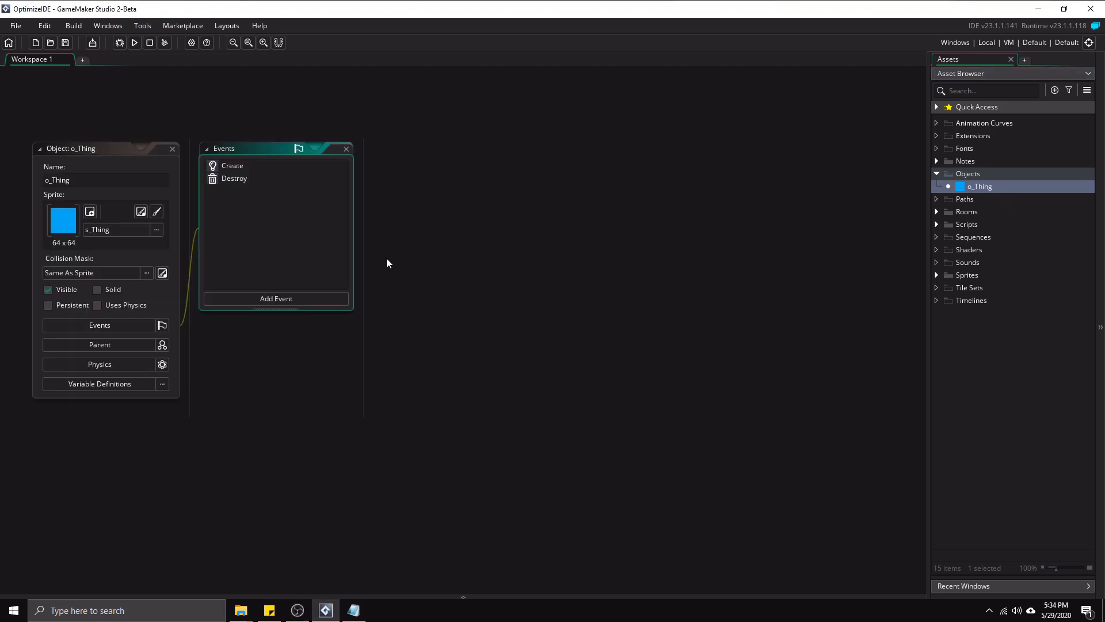
pyautogui.doubleClick(233, 165)
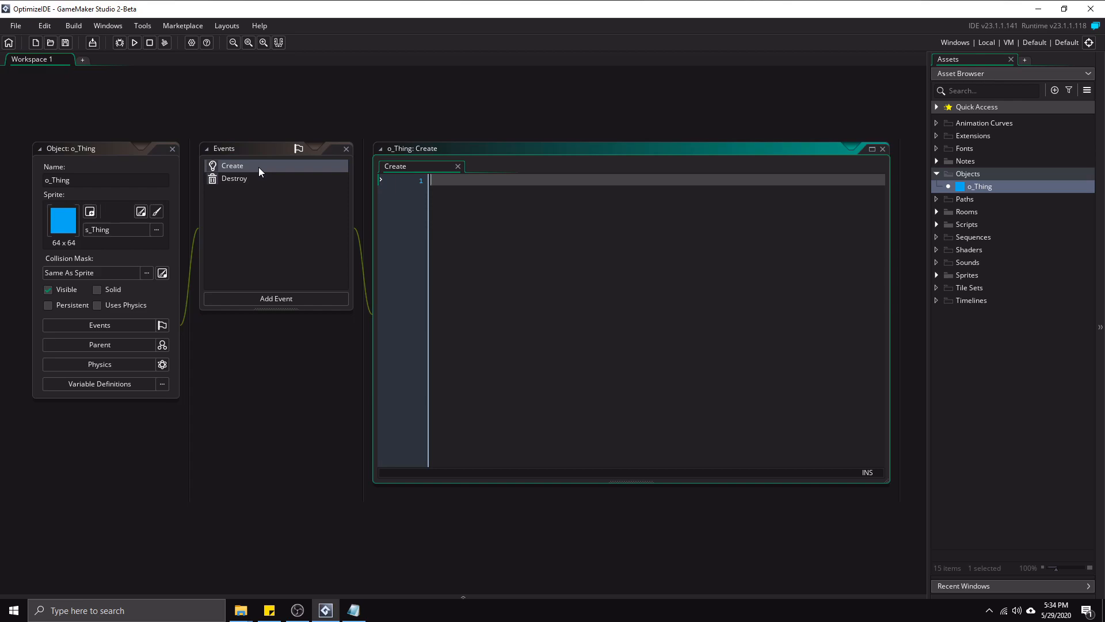
pyautogui.moveTo(277, 156)
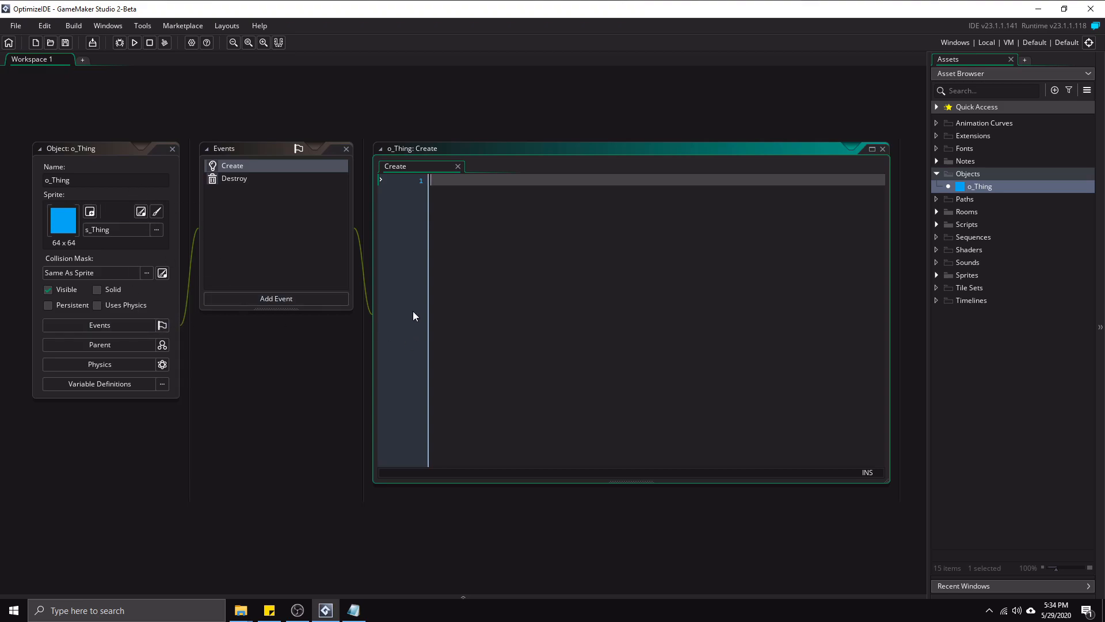
pyautogui.moveTo(401, 299)
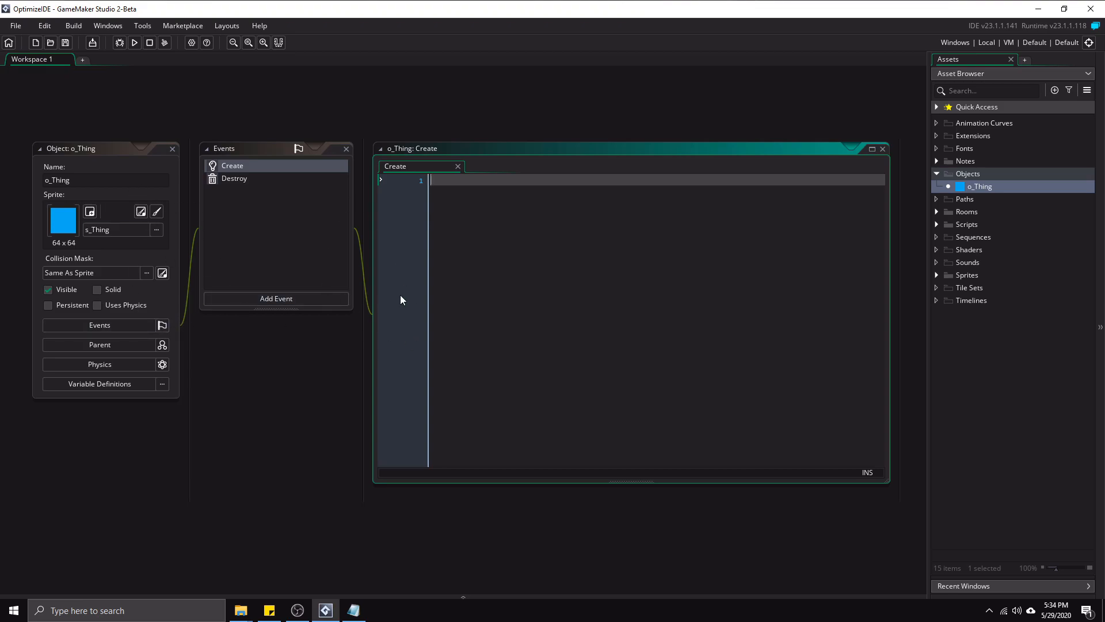
pyautogui.moveTo(352, 255)
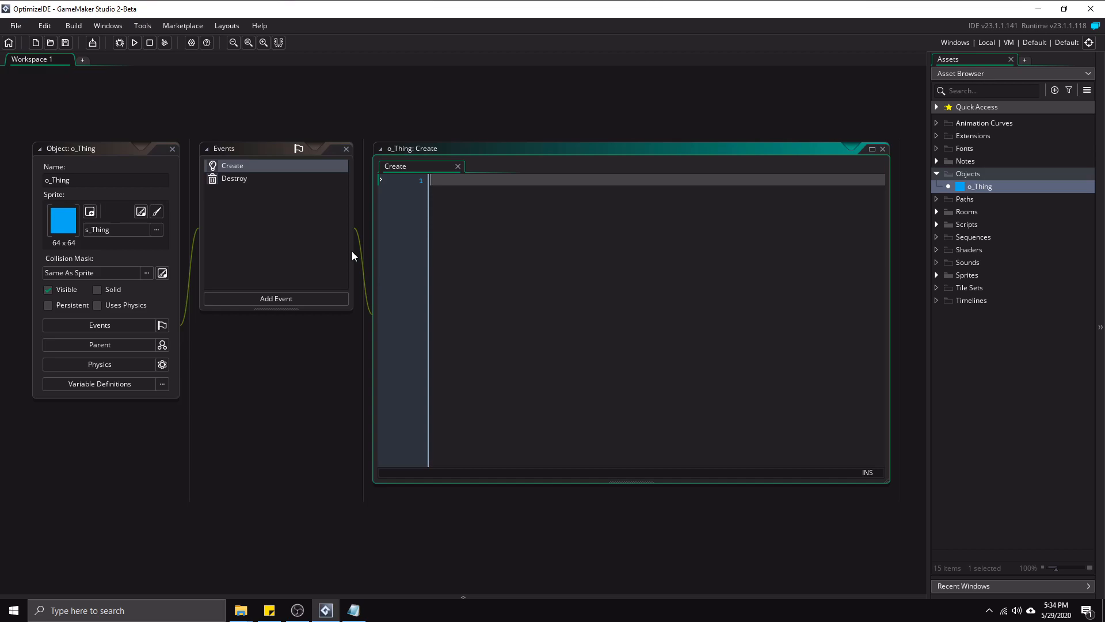
pyautogui.moveTo(517, 153)
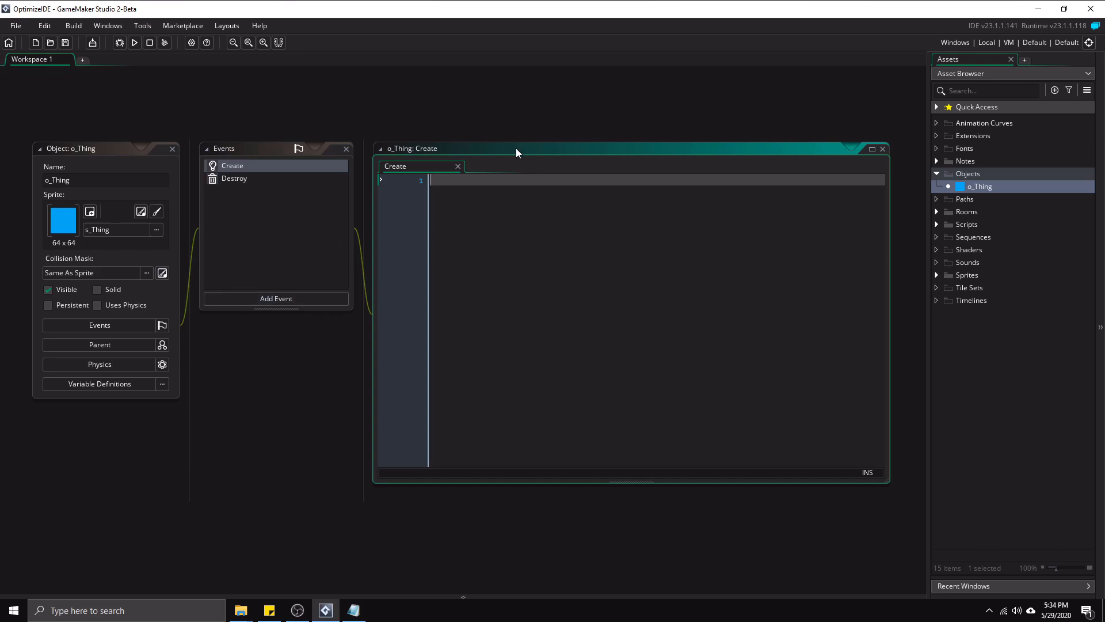
pyautogui.moveTo(351, 209)
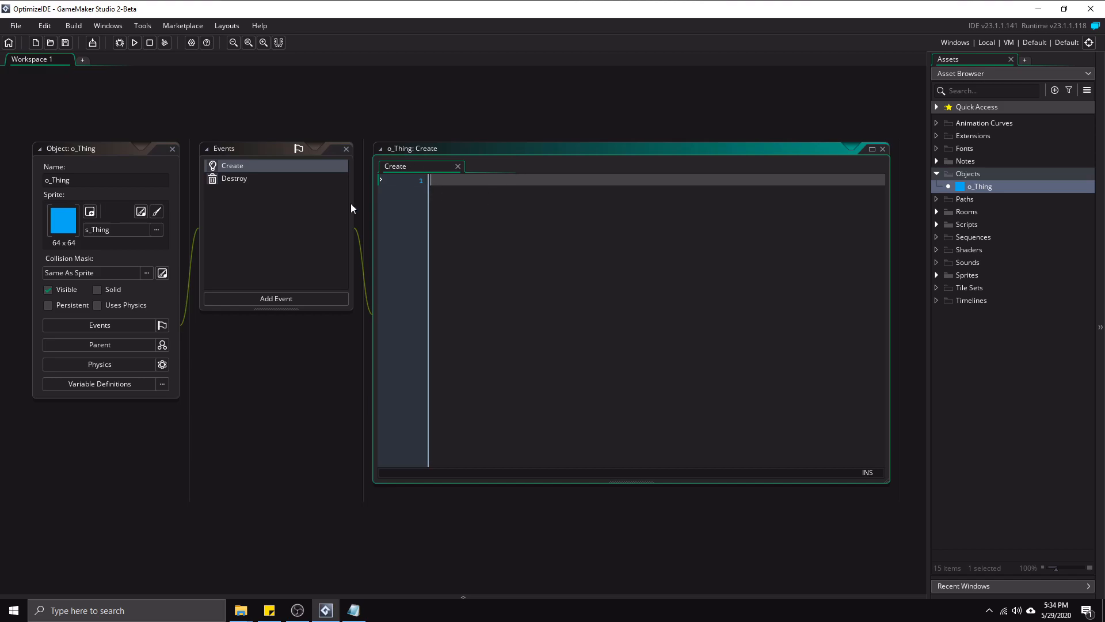
pyautogui.moveTo(263, 296)
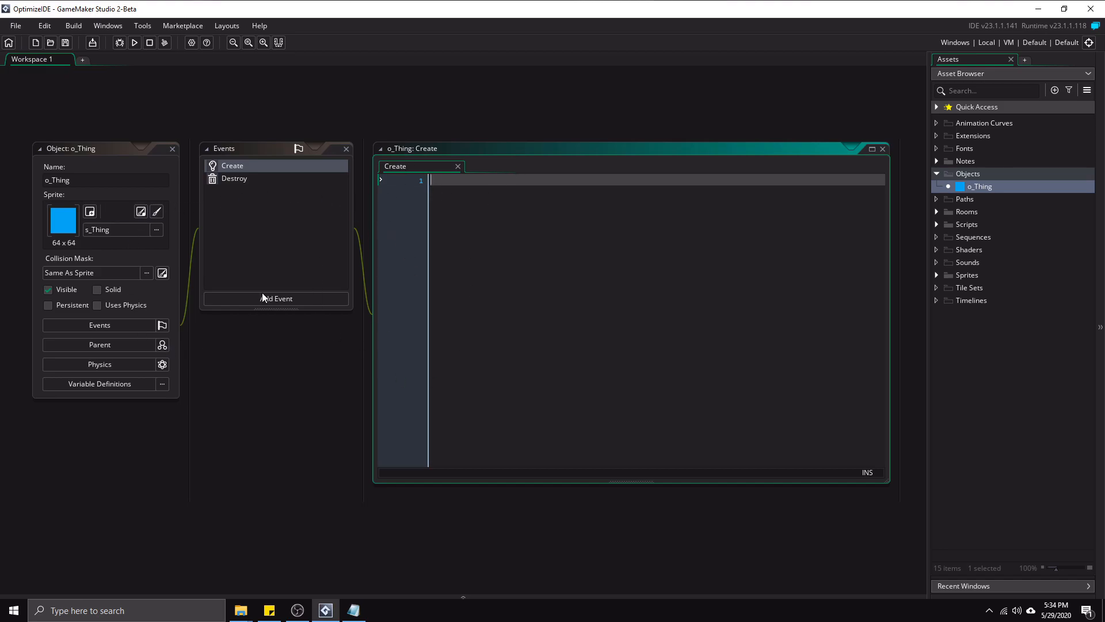
pyautogui.moveTo(208, 268)
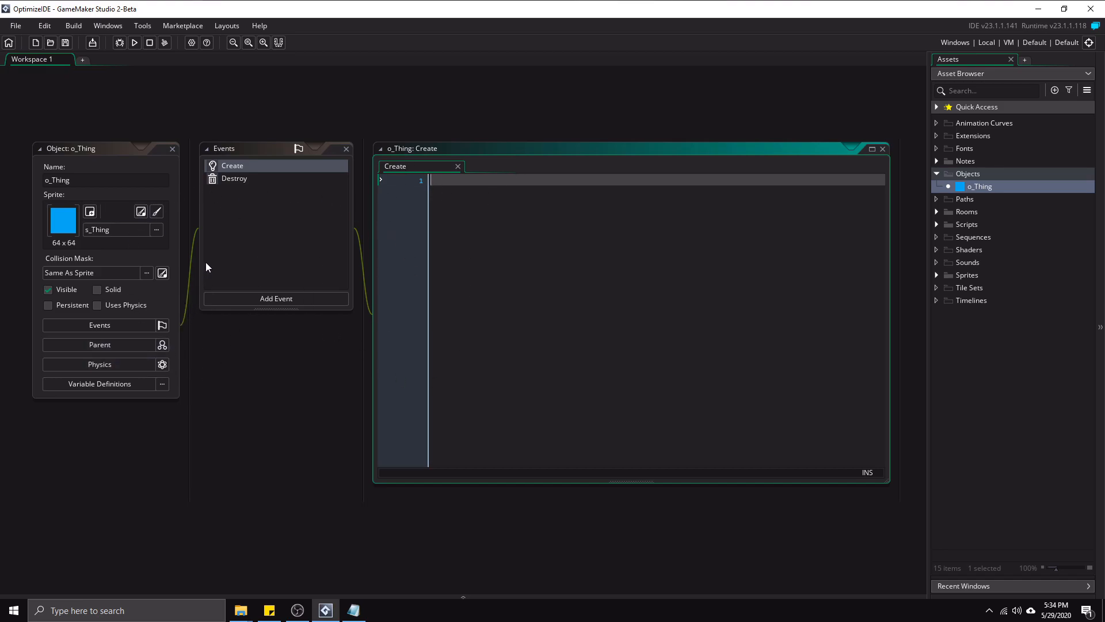
pyautogui.moveTo(391, 243)
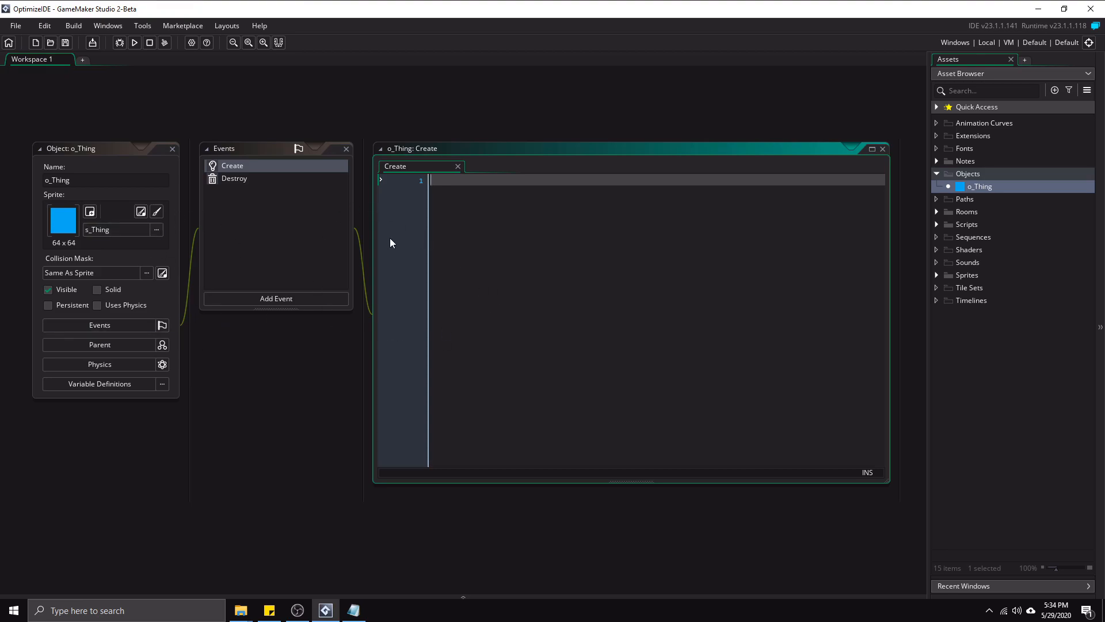
pyautogui.moveTo(495, 257)
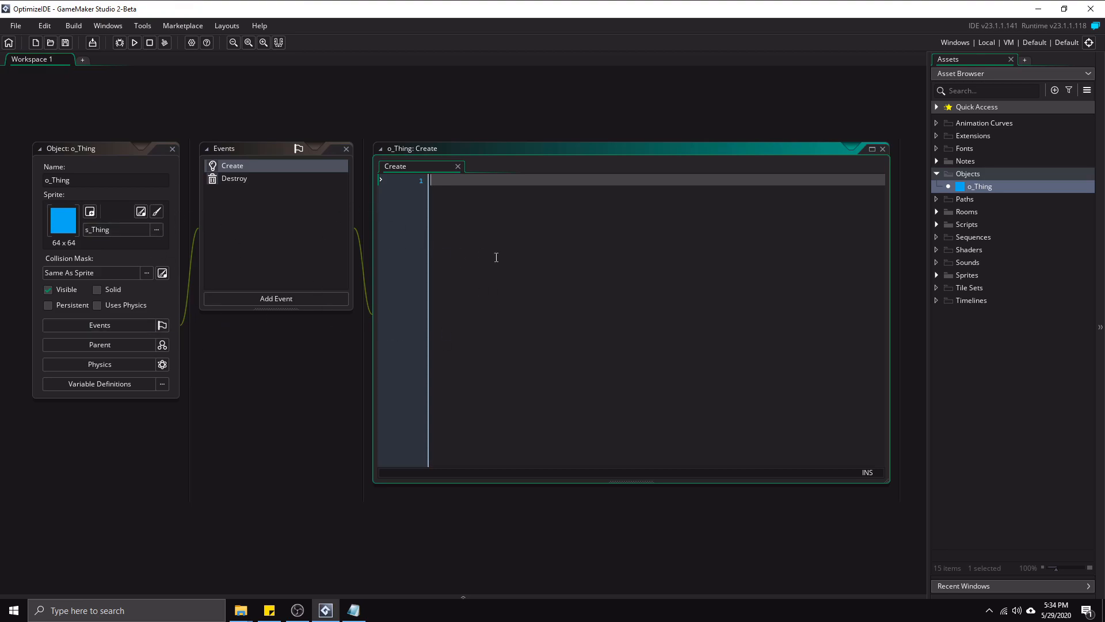
pyautogui.moveTo(515, 259)
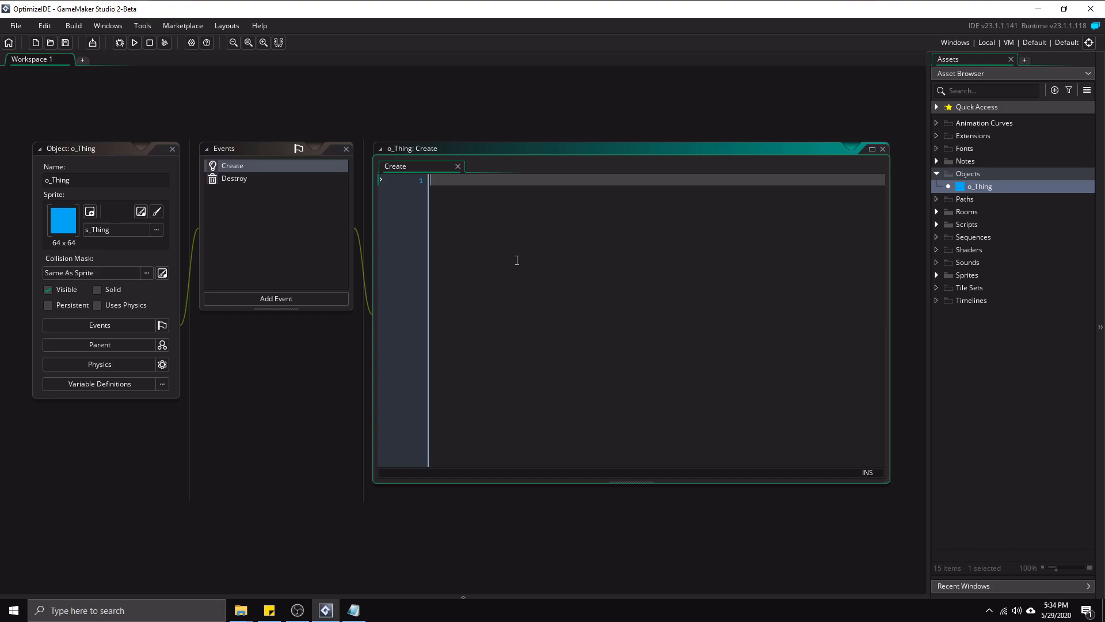
pyautogui.moveTo(84, 76)
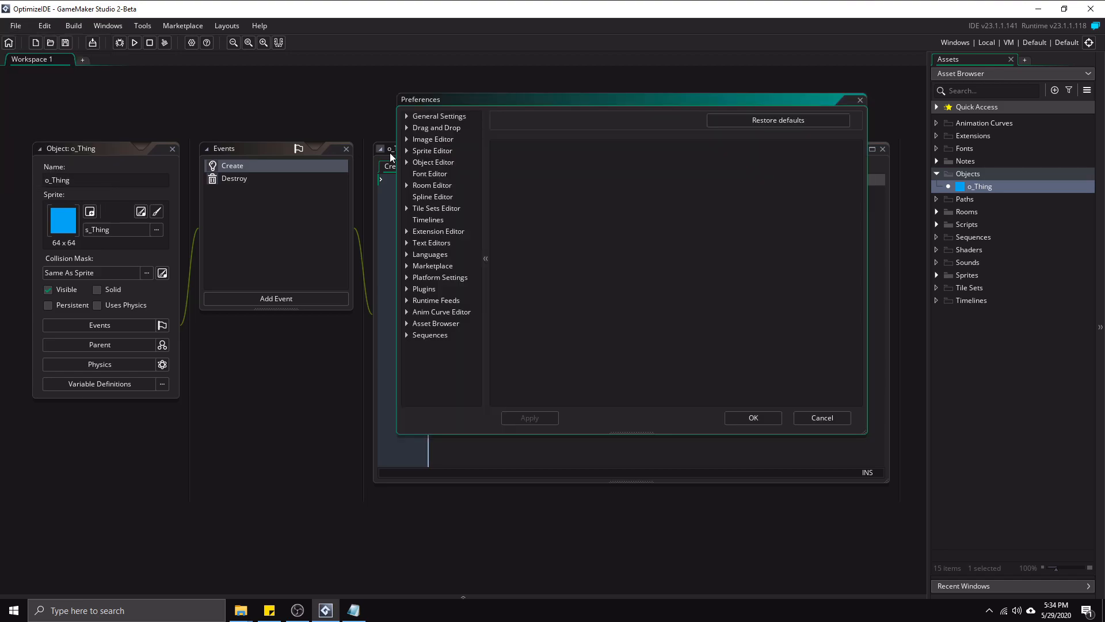
# - In General Settings > Workspace, set chain column padding 0, row padding 0, segment count 1, and apply
pyautogui.click(439, 116)
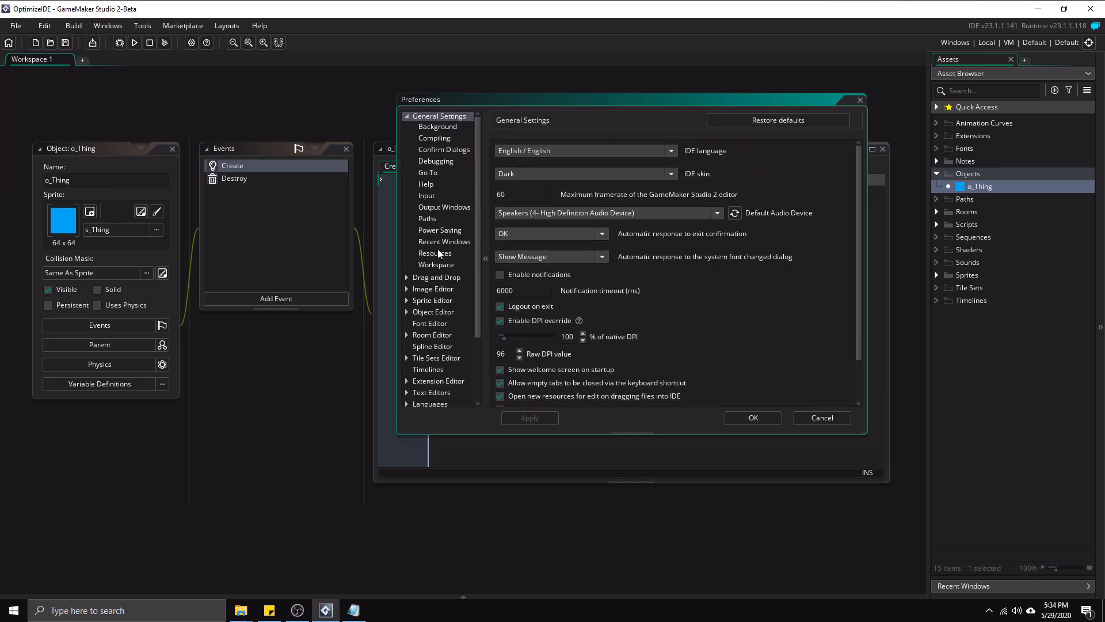
pyautogui.click(436, 264)
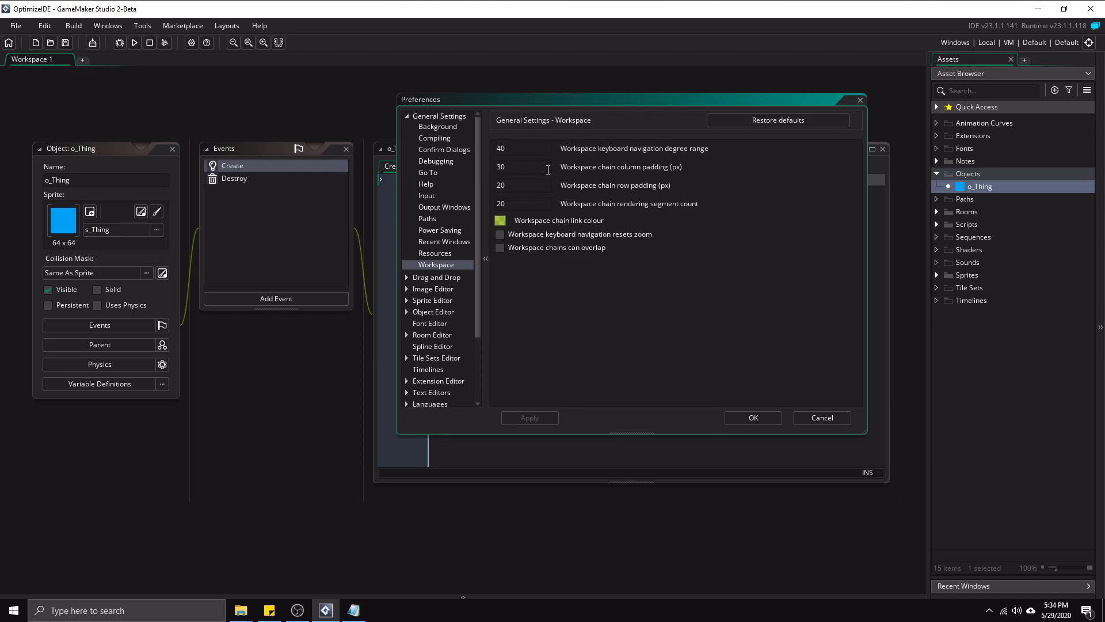
pyautogui.moveTo(671, 173)
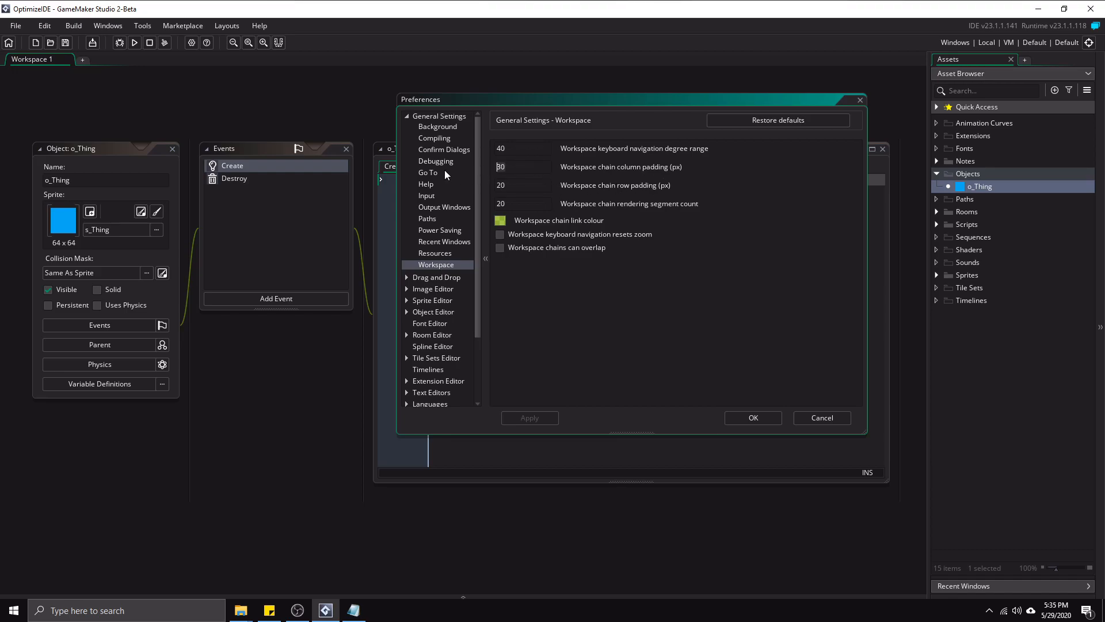
pyautogui.write('0')
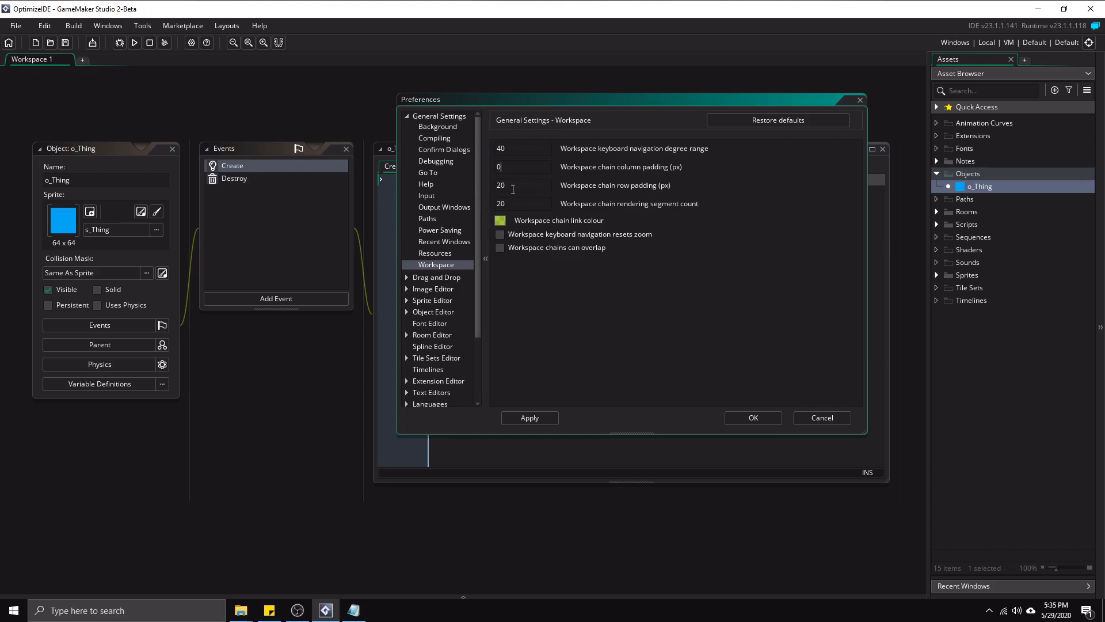
pyautogui.write('0')
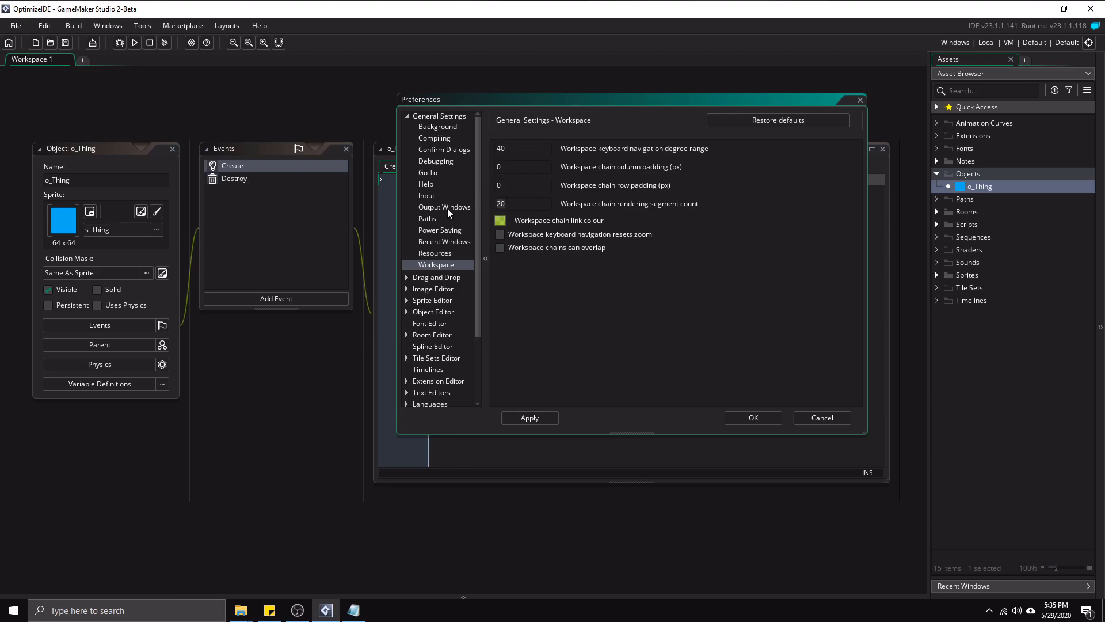
pyautogui.write('1')
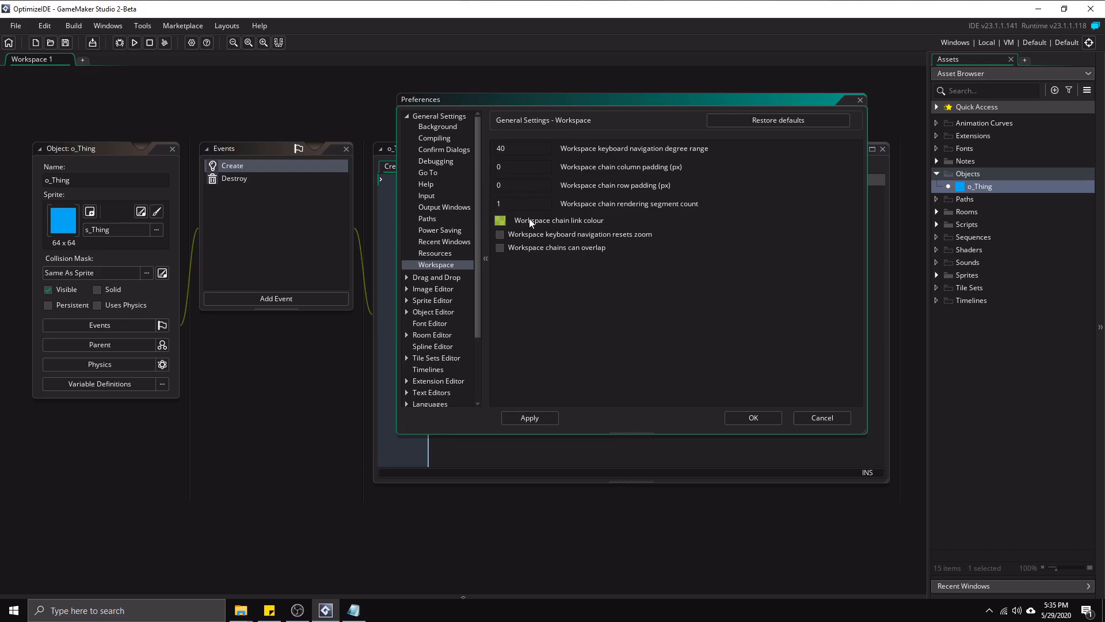
pyautogui.click(529, 417)
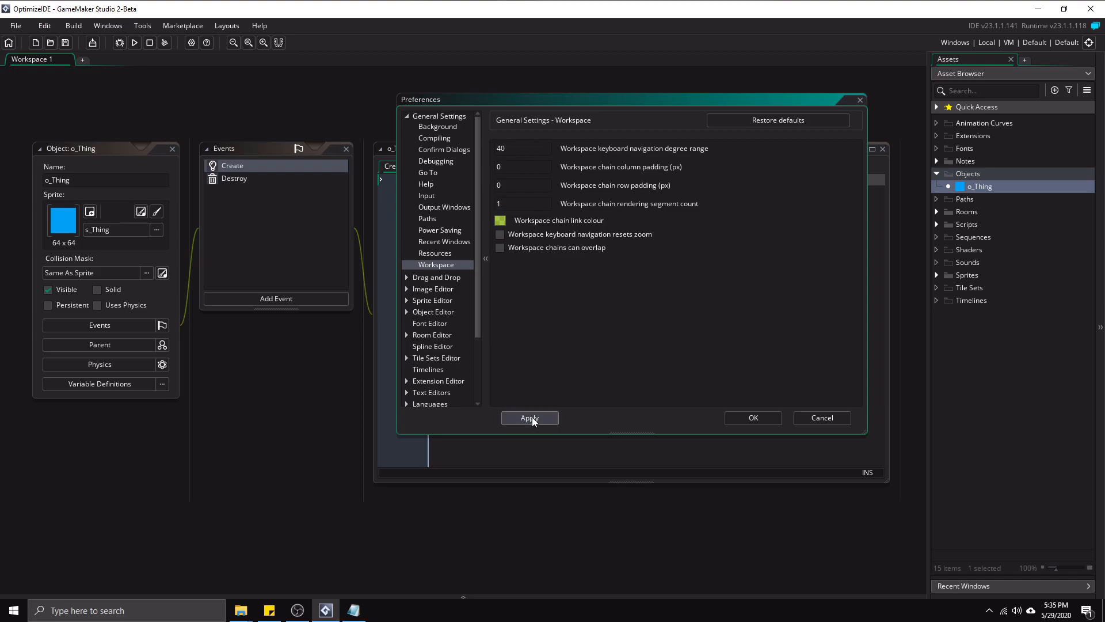
pyautogui.click(530, 417)
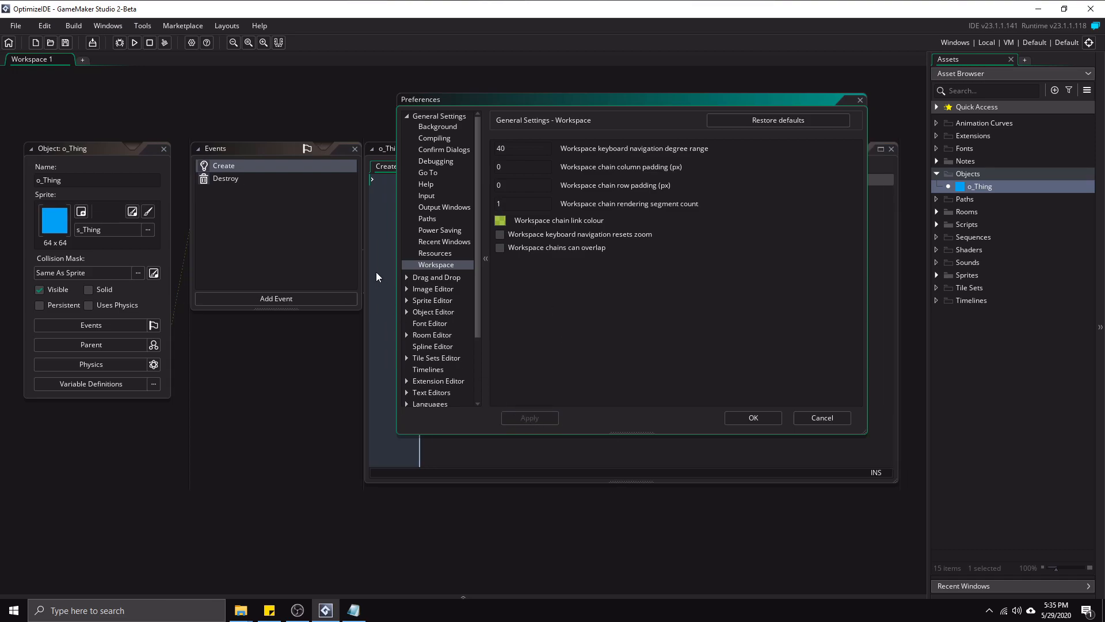
pyautogui.moveTo(196, 234)
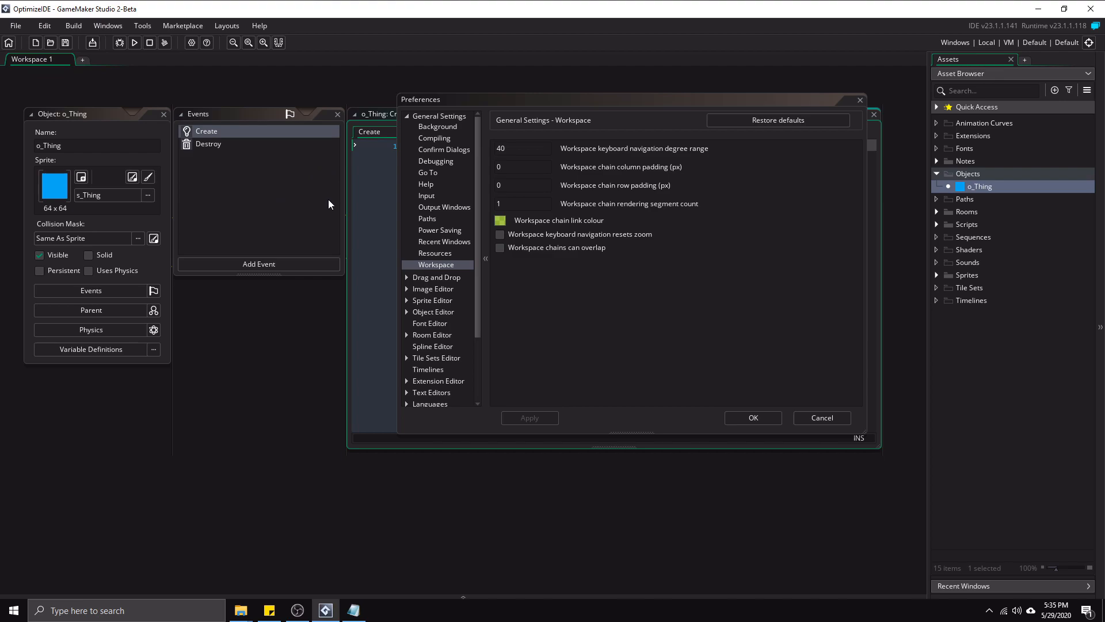
pyautogui.moveTo(513, 231)
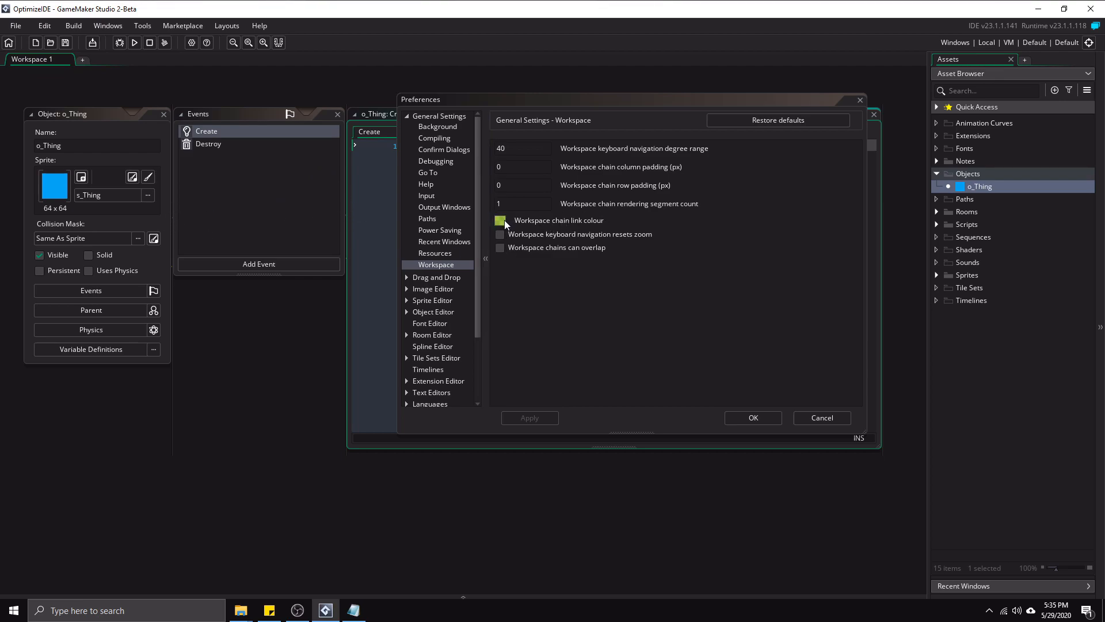
# - Open the workspace chain link colour picker showing colour 99DD00
pyautogui.click(500, 220)
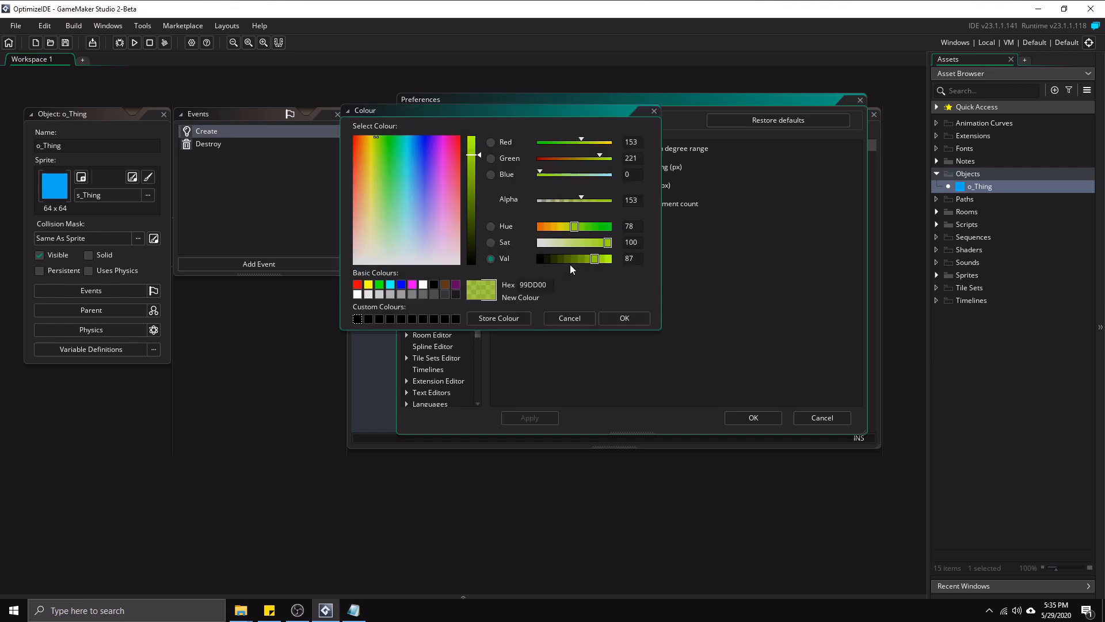
pyautogui.moveTo(457, 299)
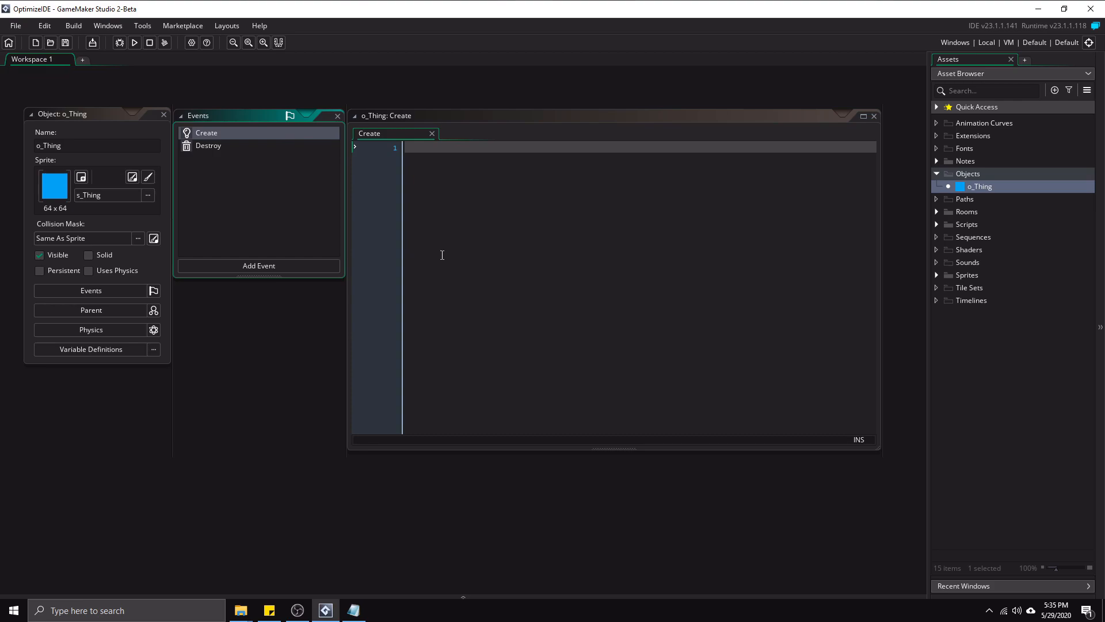
pyautogui.moveTo(806, 237)
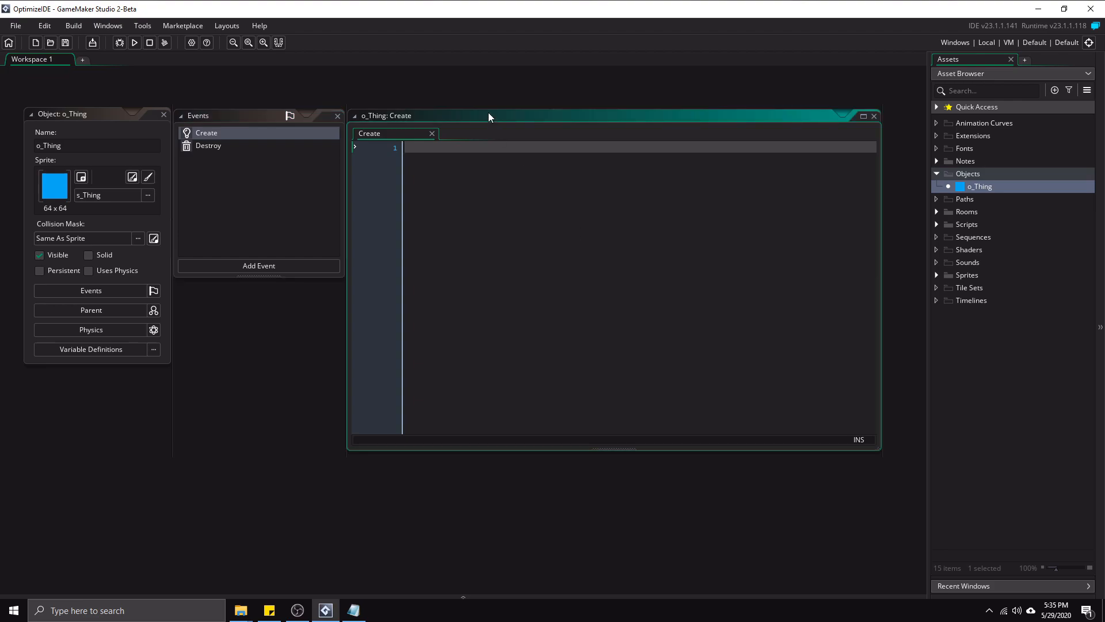
pyautogui.moveTo(927, 188)
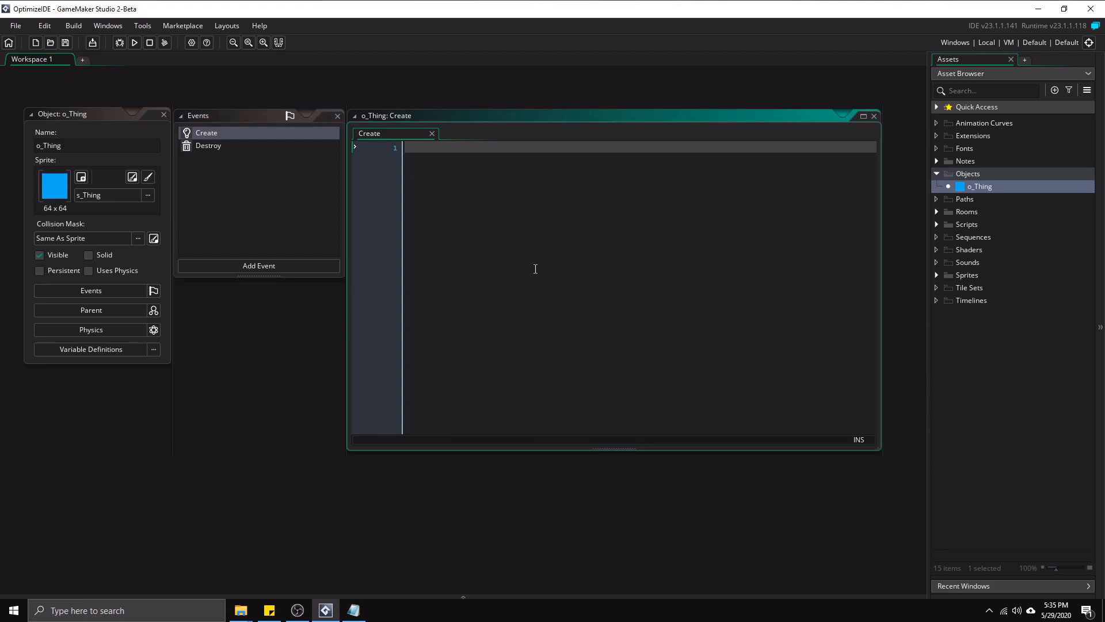
# - In Text Editors preferences, change the default code window width from 900 to 975 and confirm
pyautogui.click(15, 26)
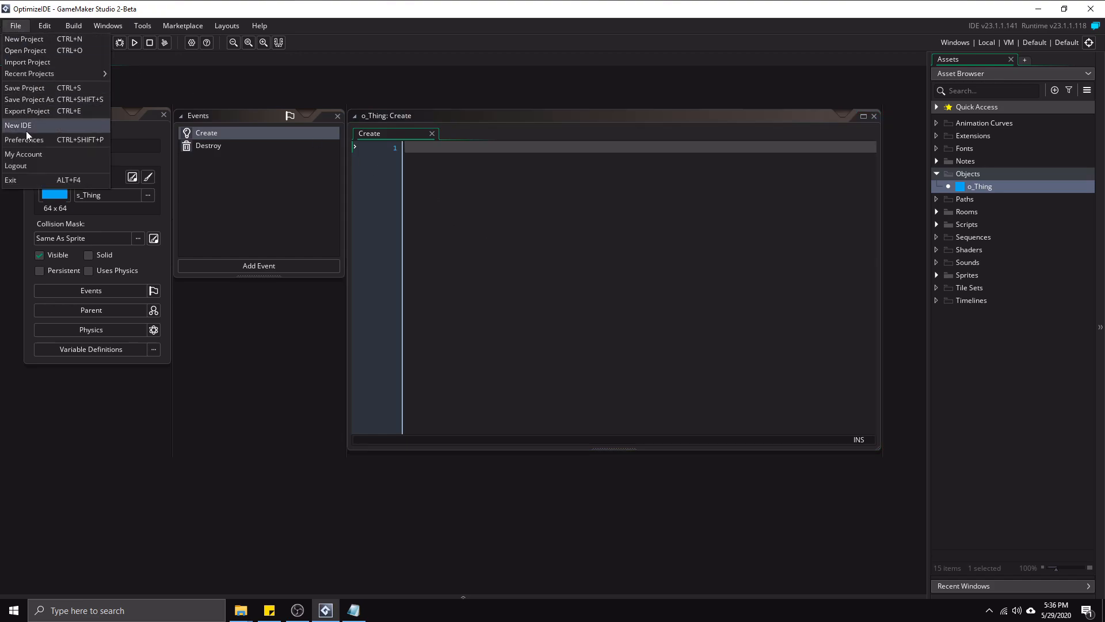
pyautogui.click(24, 139)
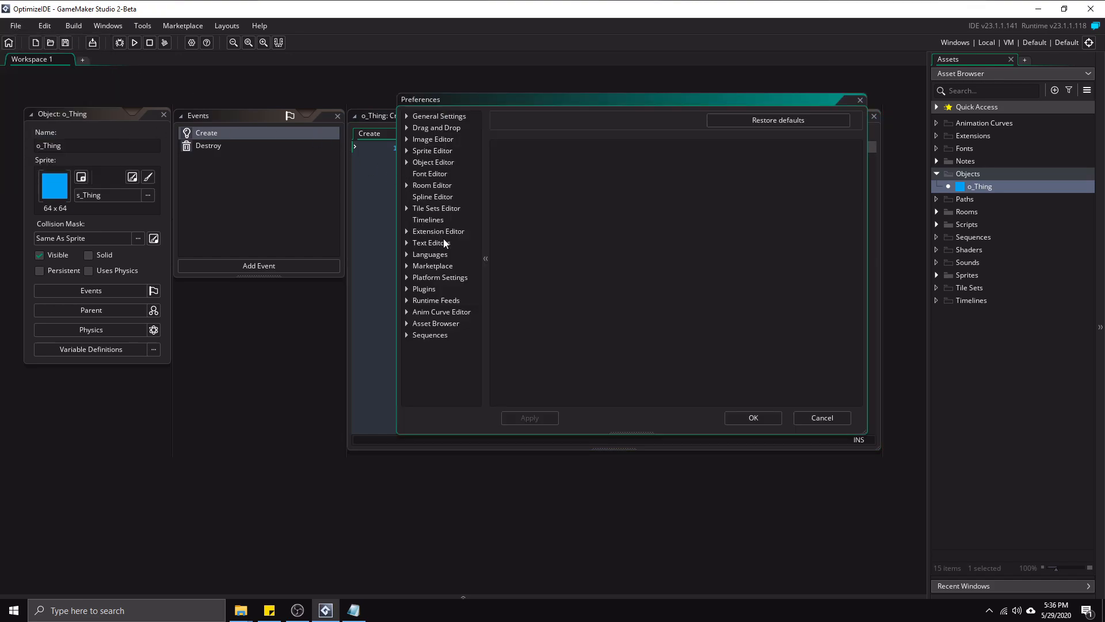
pyautogui.click(430, 242)
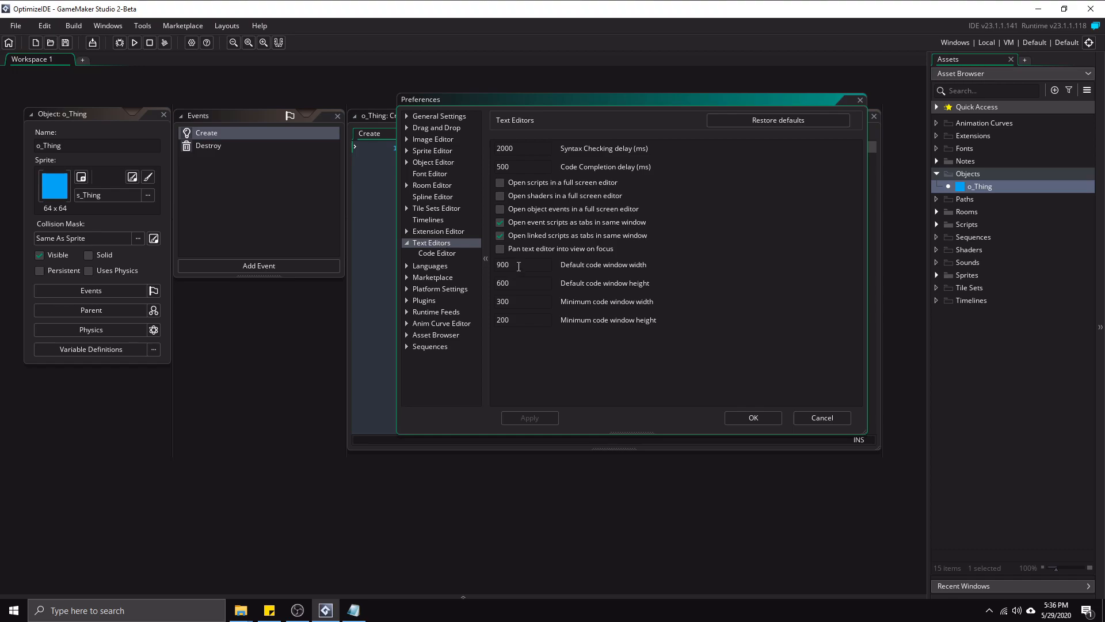
pyautogui.moveTo(604, 277)
pyautogui.write('975')
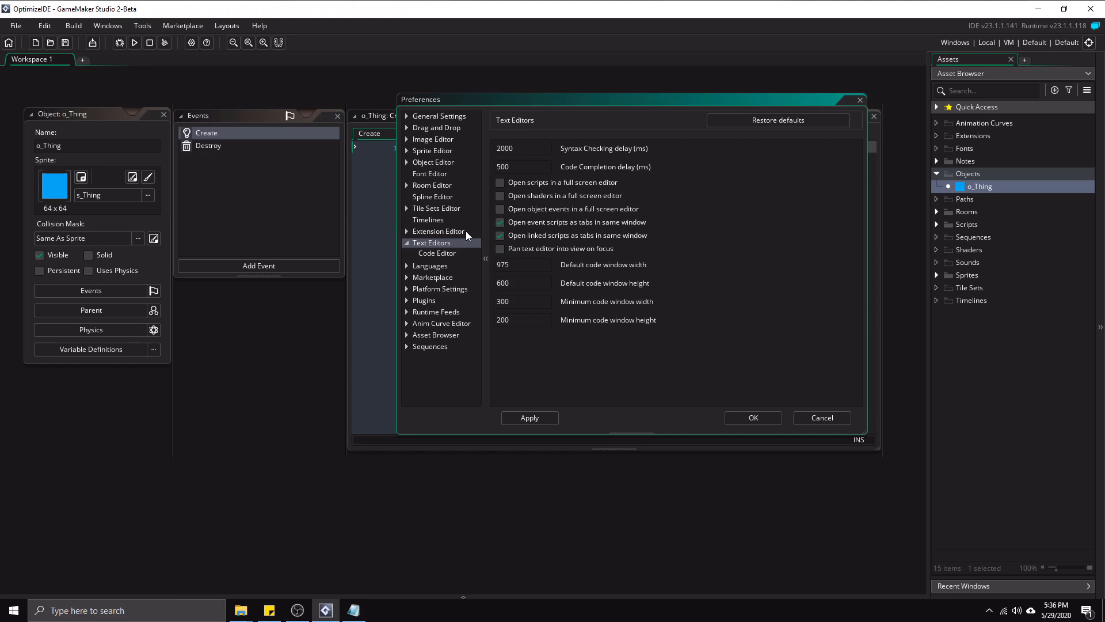
pyautogui.click(499, 235)
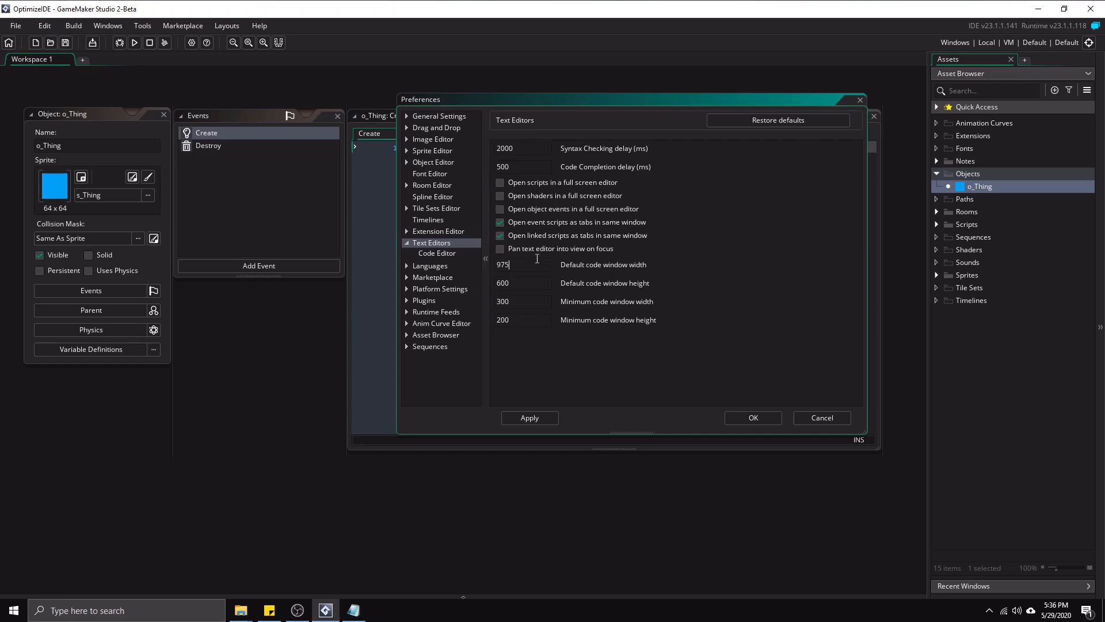
pyautogui.click(530, 417)
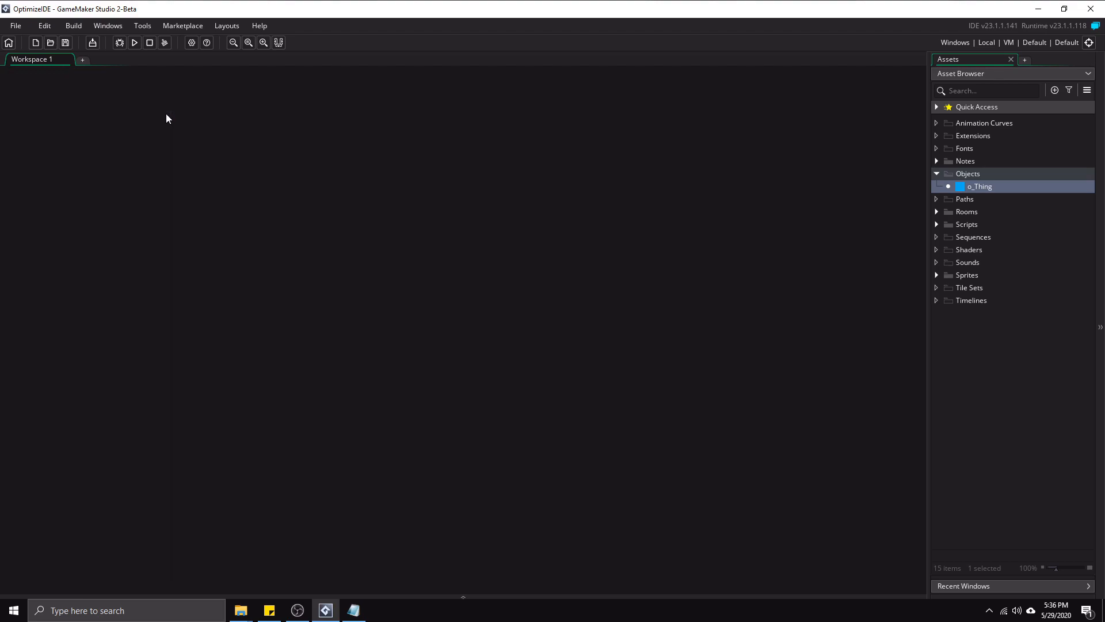
# - Reopen o_Thing with its Create event code in the wider 975 code window
pyautogui.doubleClick(979, 186)
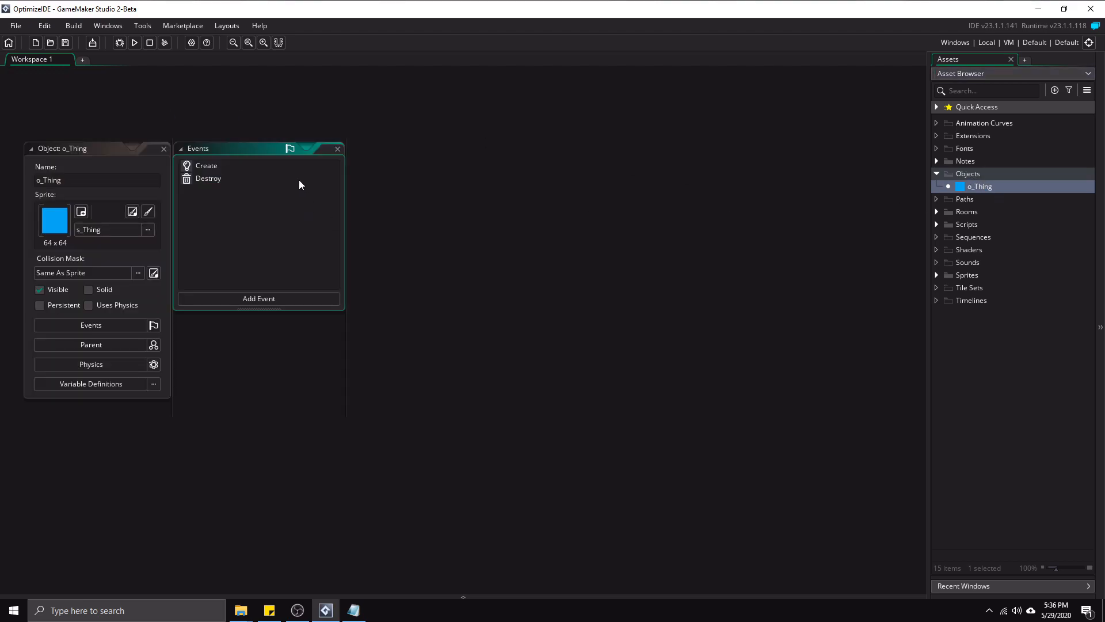
pyautogui.doubleClick(206, 165)
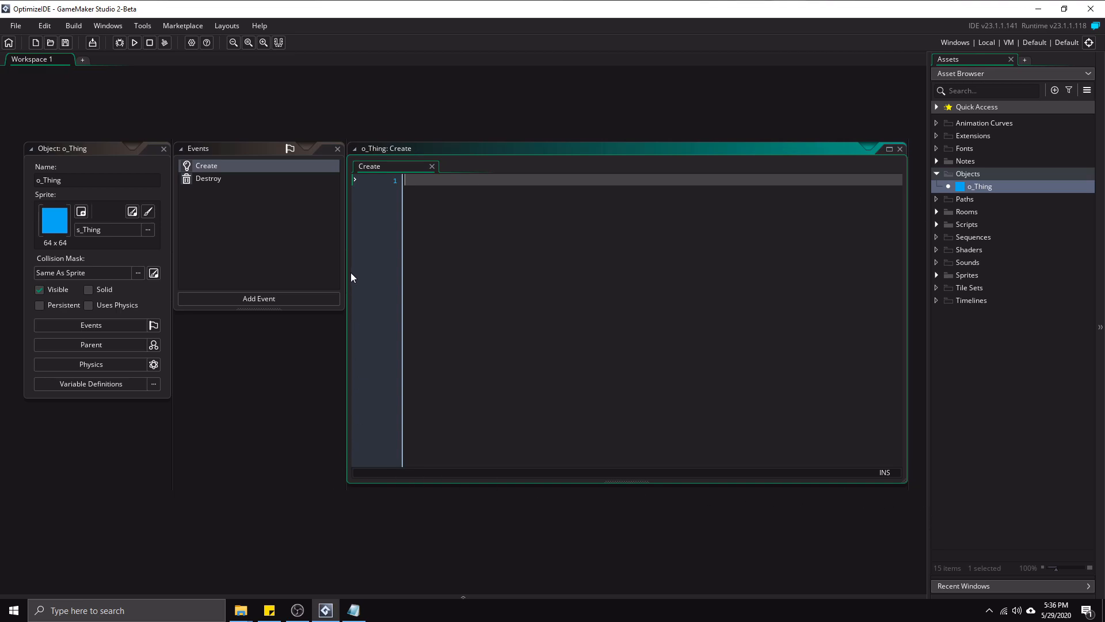
pyautogui.moveTo(701, 424)
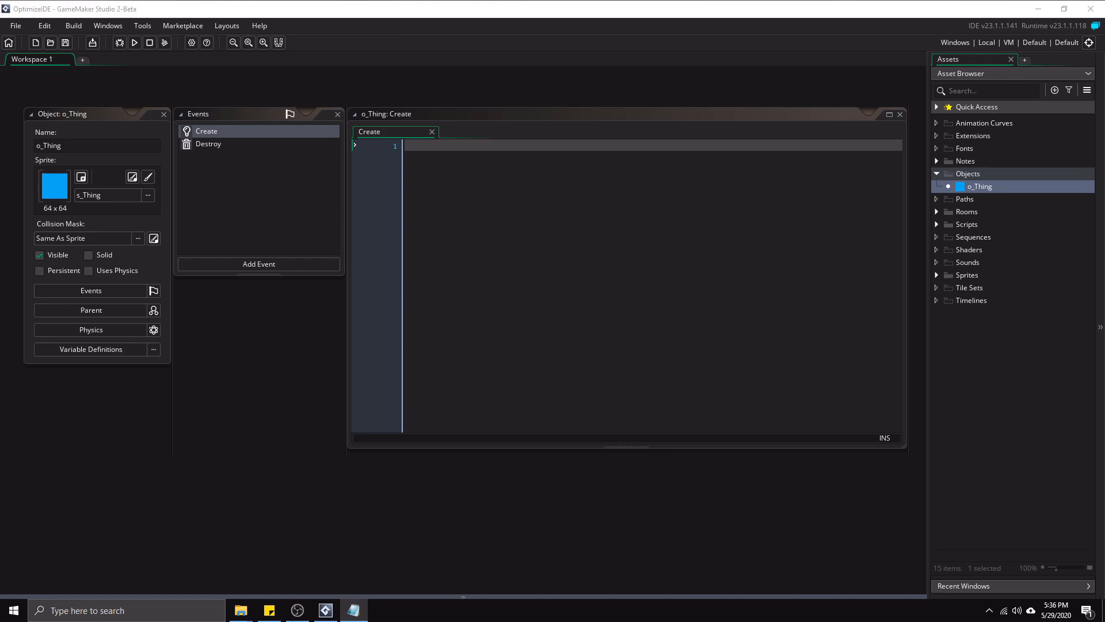
pyautogui.moveTo(706, 431)
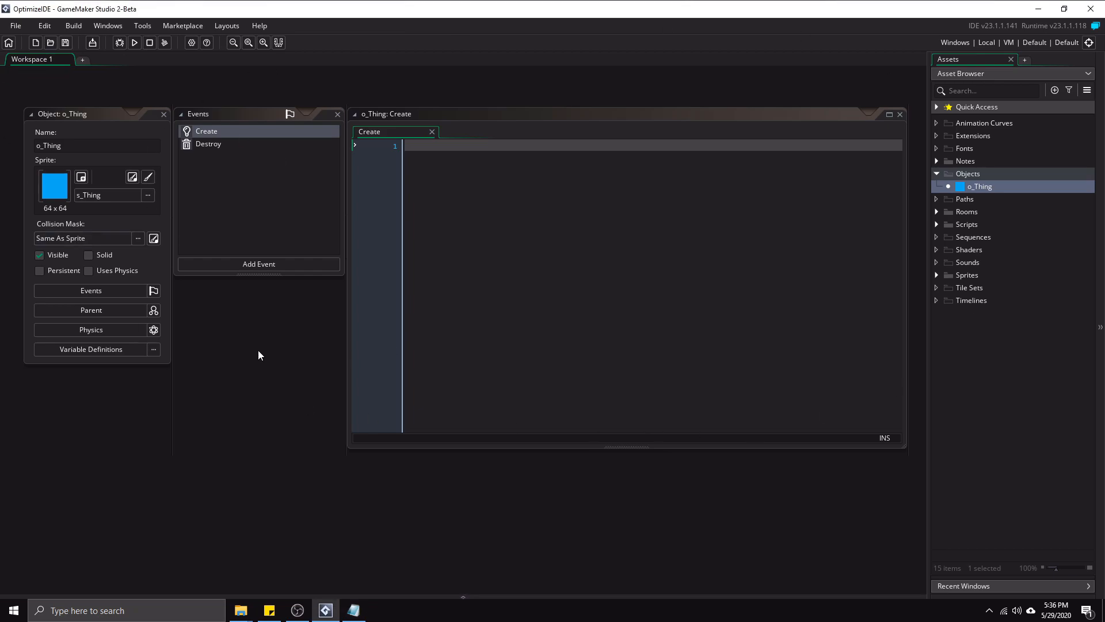
pyautogui.moveTo(243, 530)
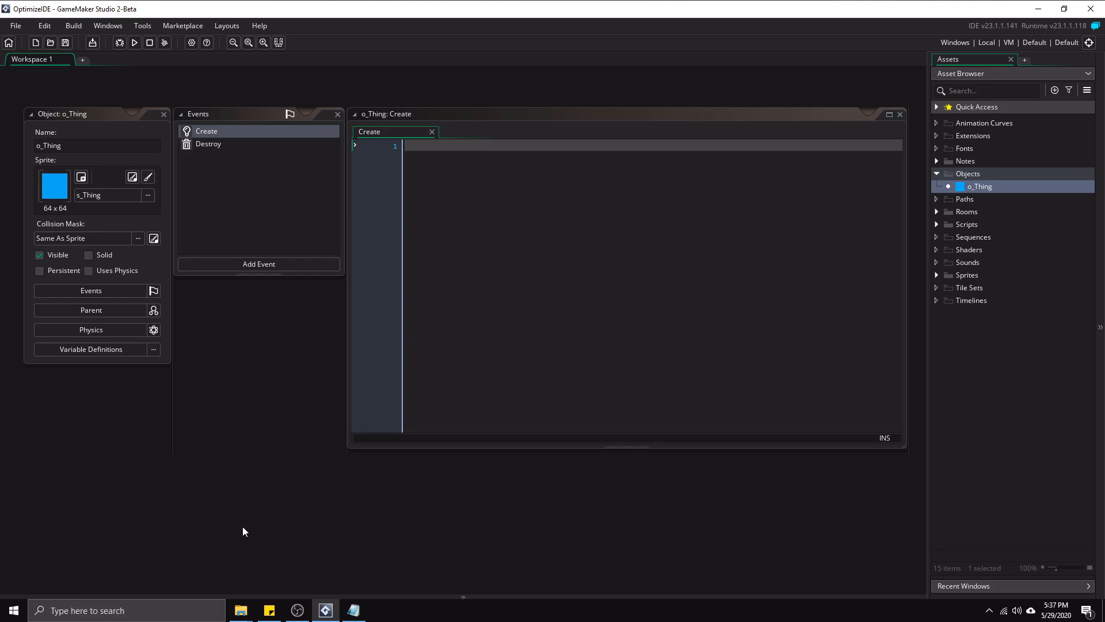
pyautogui.moveTo(121, 67)
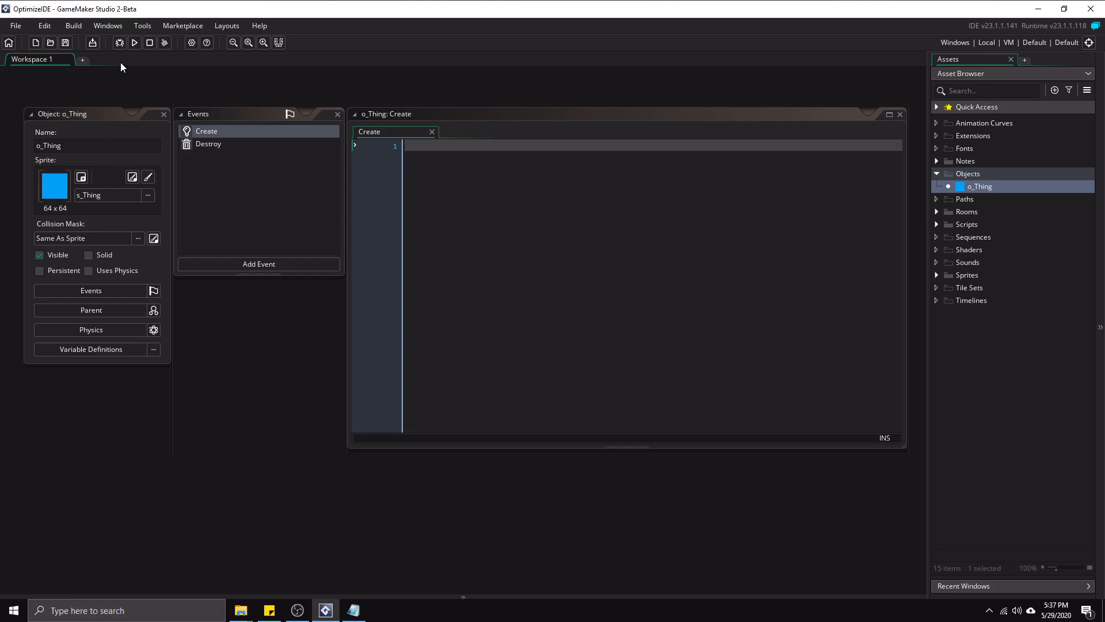
pyautogui.click(133, 43)
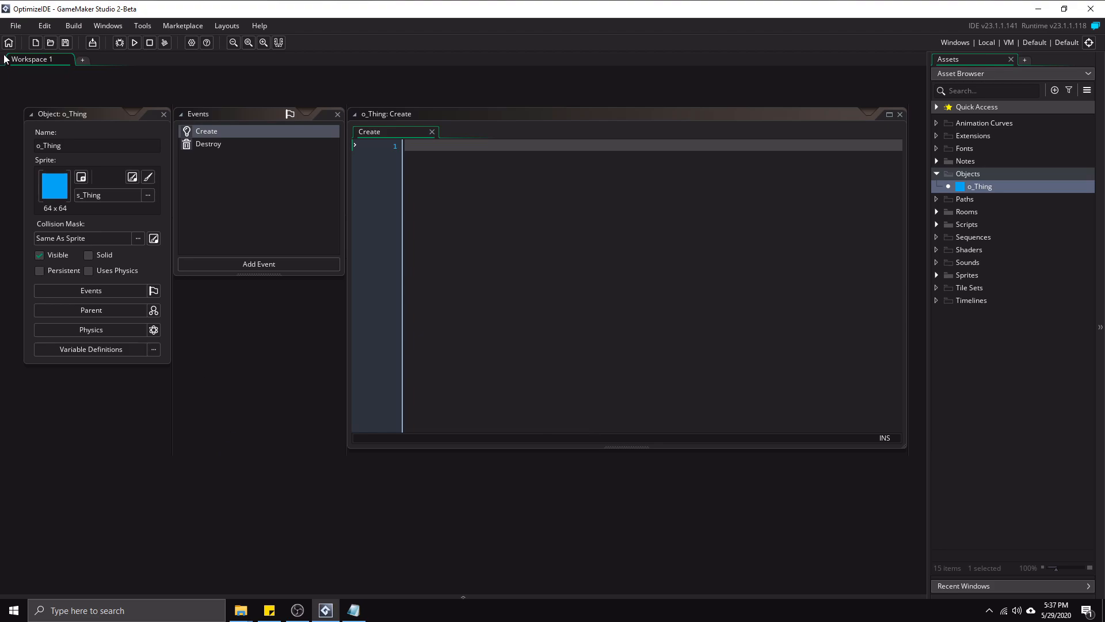
# - In General Settings > Compiling, uncheck 'Show the compile window during compilation', apply and close
pyautogui.click(14, 25)
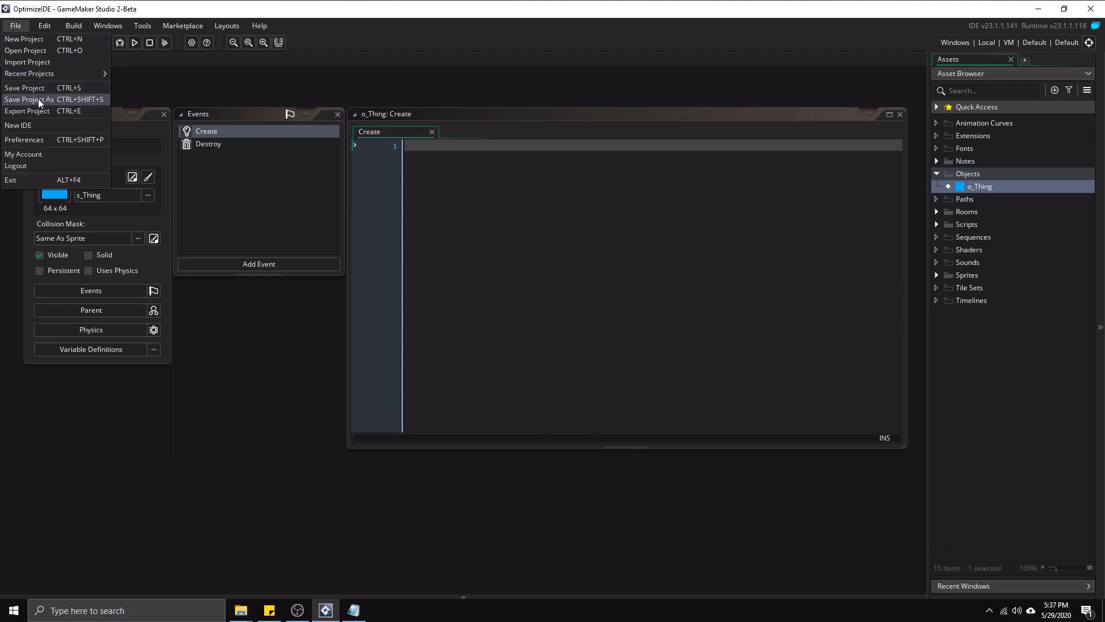
pyautogui.click(24, 139)
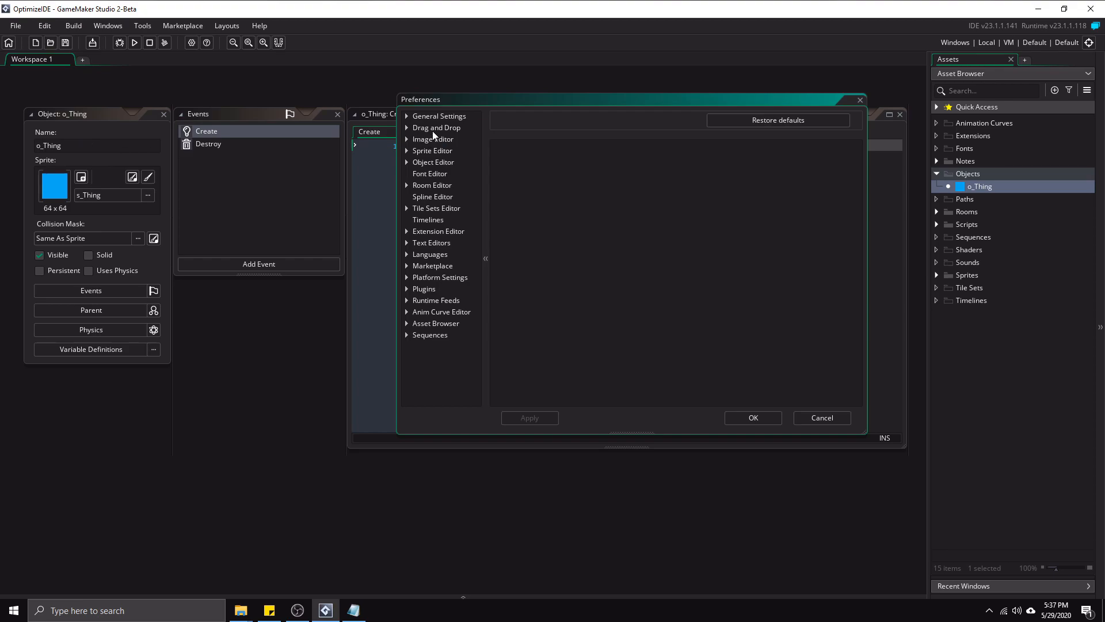
pyautogui.click(439, 116)
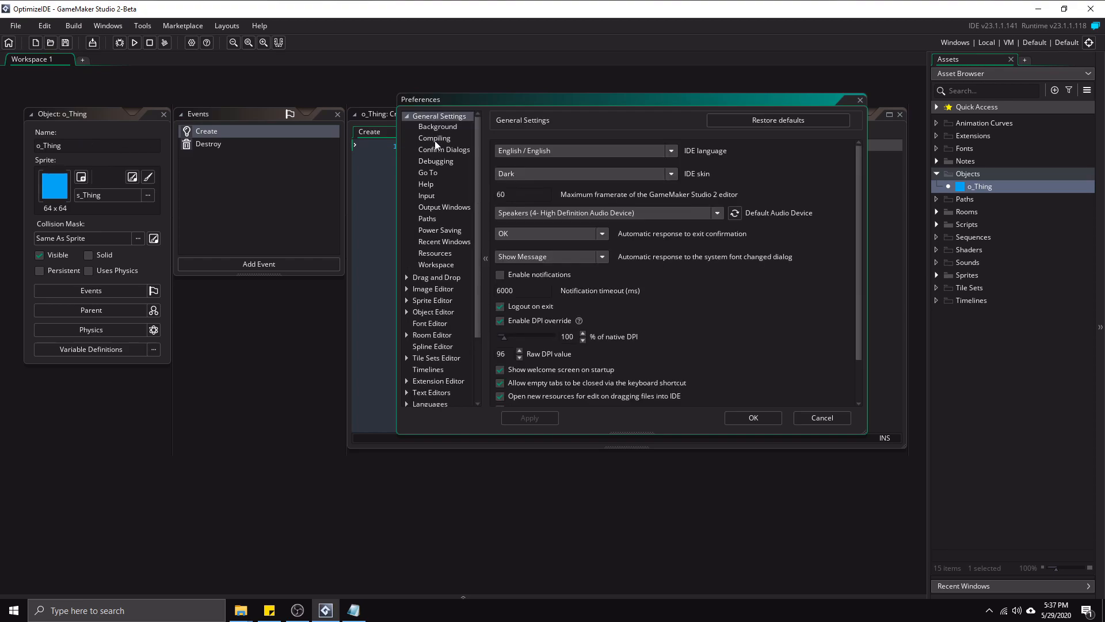
pyautogui.click(435, 137)
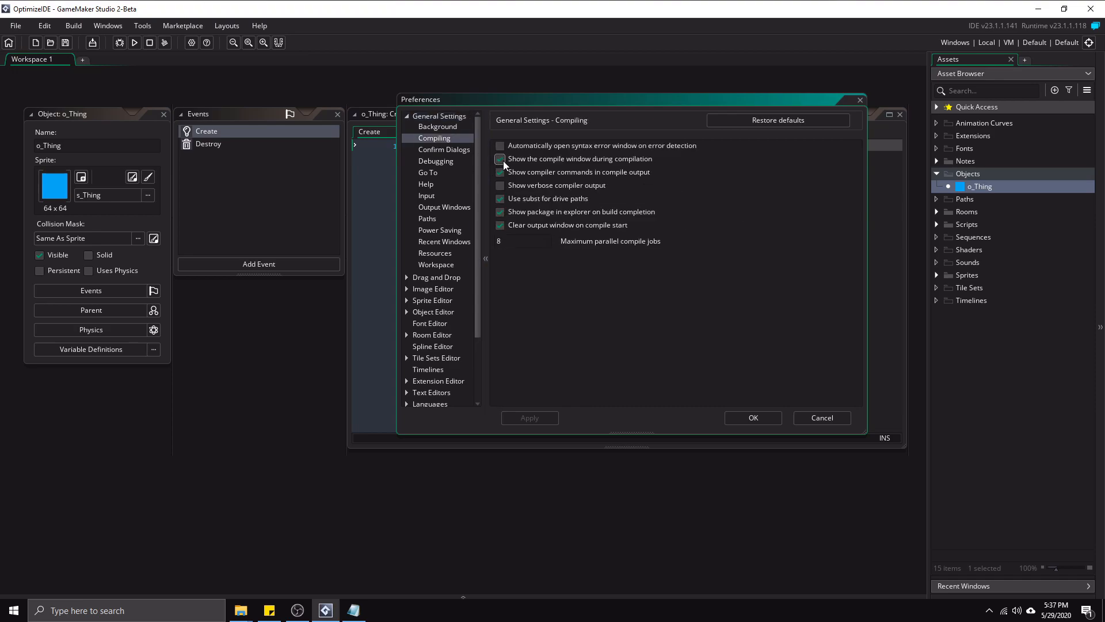
pyautogui.click(501, 159)
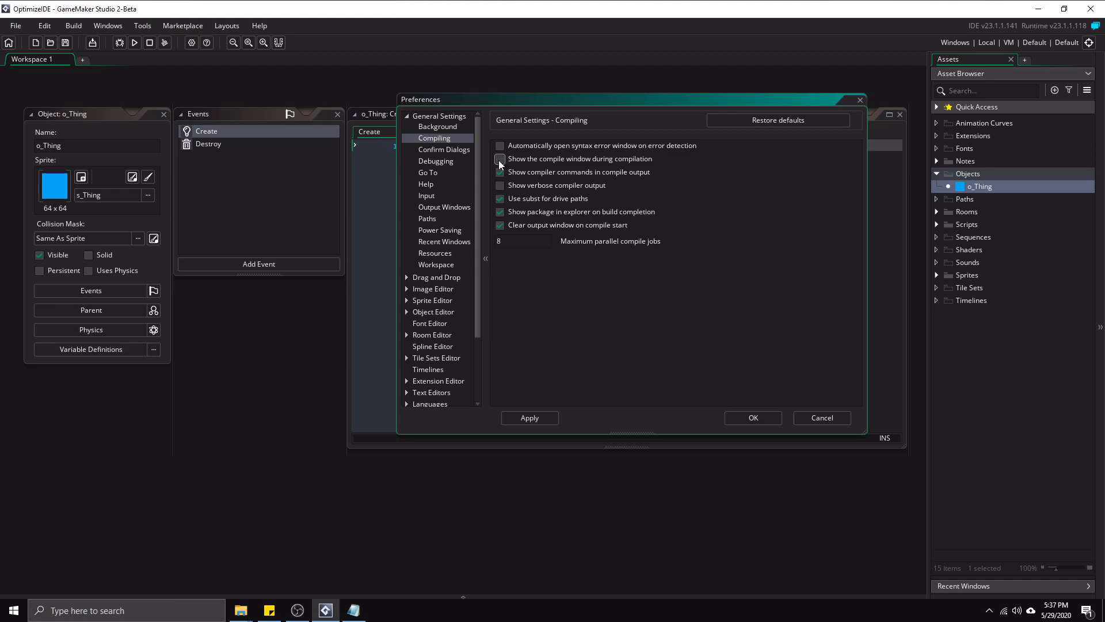
pyautogui.click(500, 171)
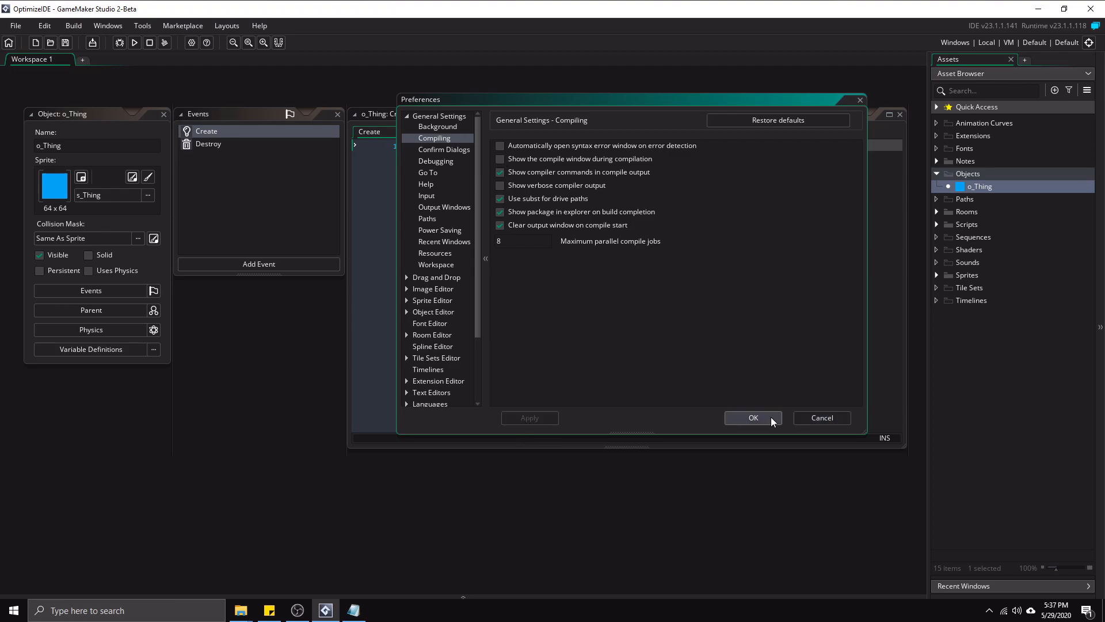
pyautogui.click(753, 416)
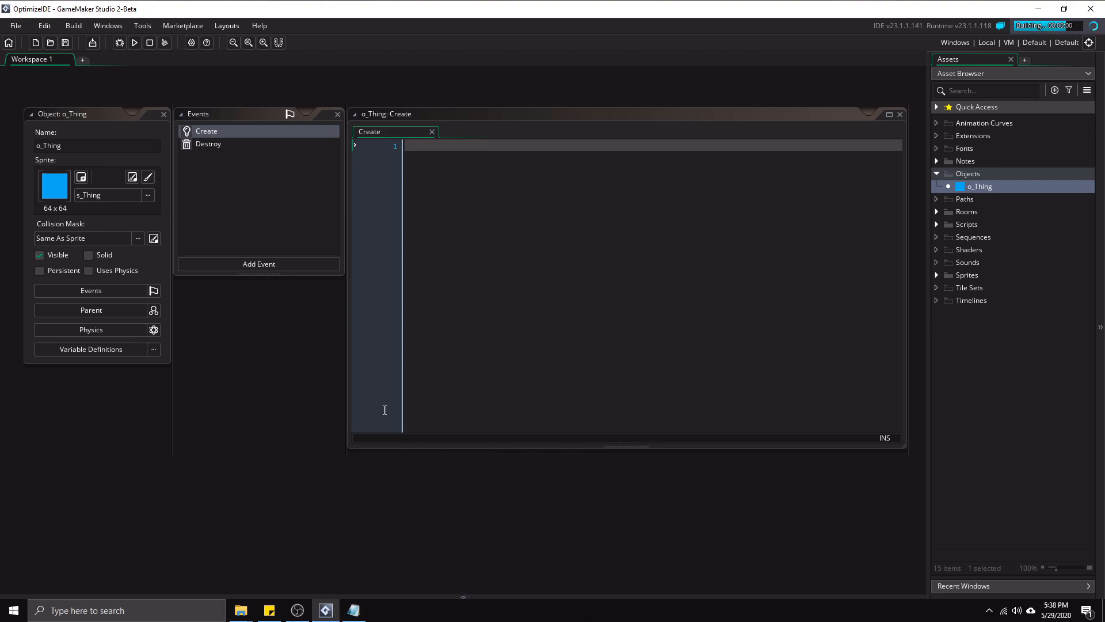
pyautogui.click(133, 42)
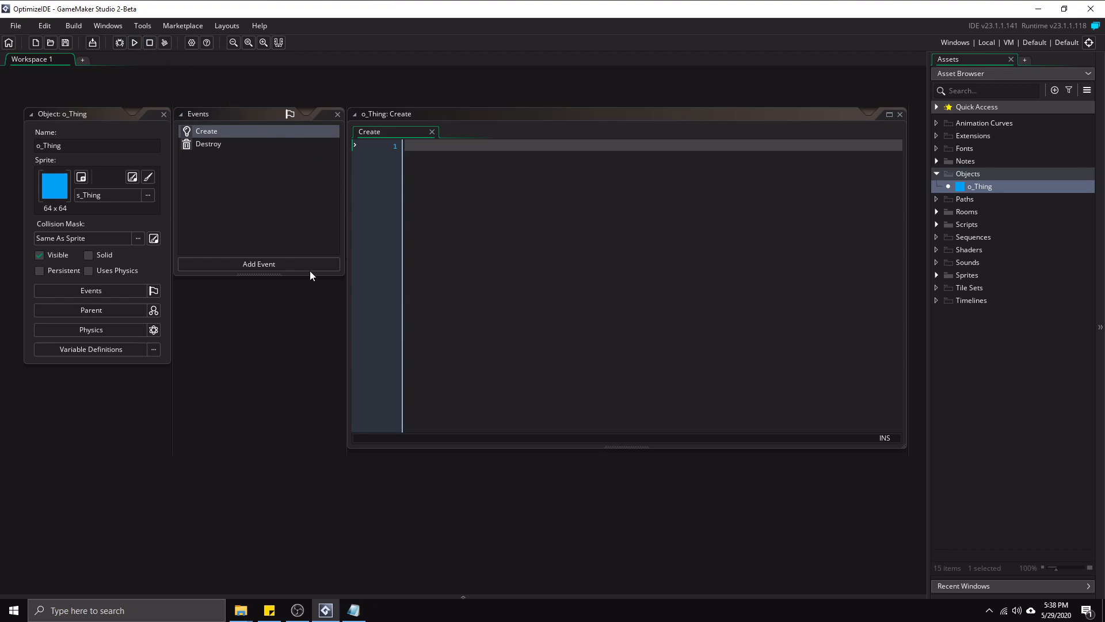
pyautogui.moveTo(719, 117)
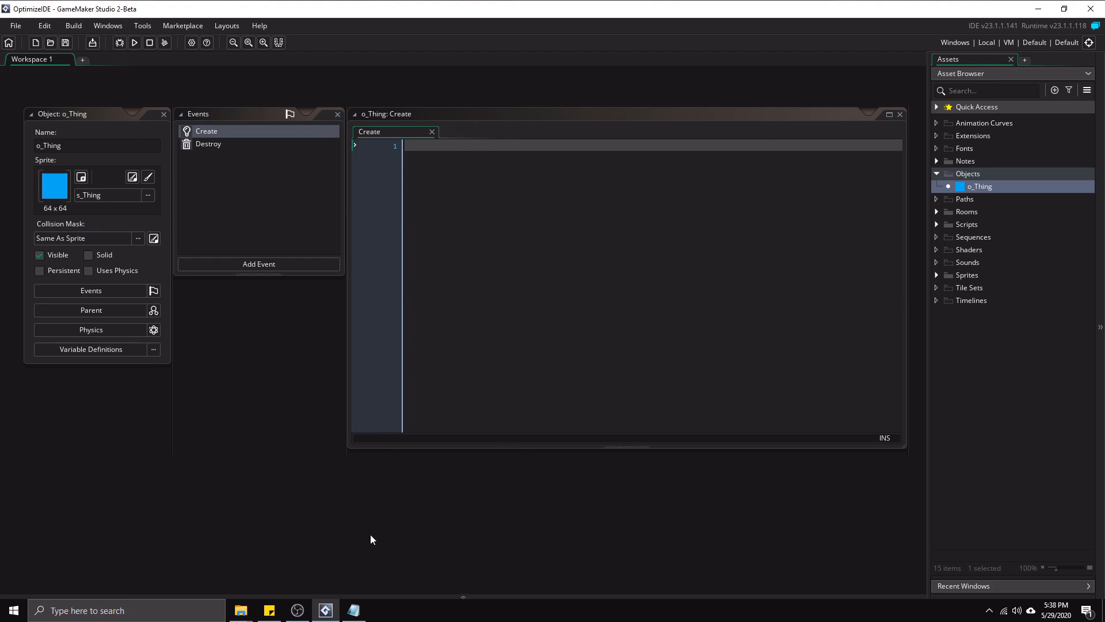
pyautogui.moveTo(382, 532)
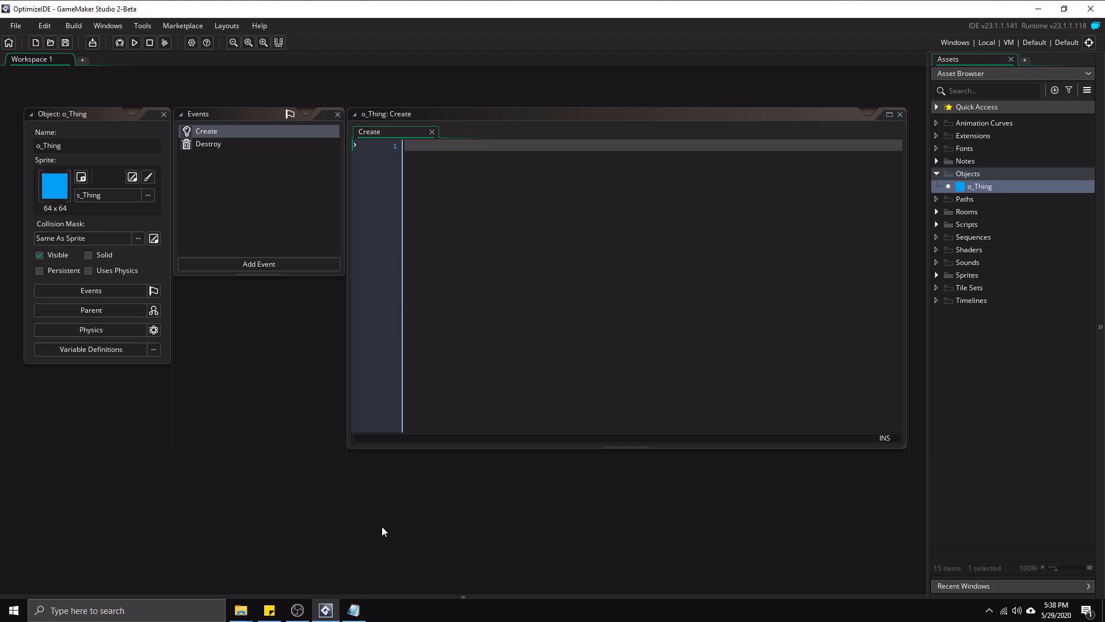
pyautogui.moveTo(146, 133)
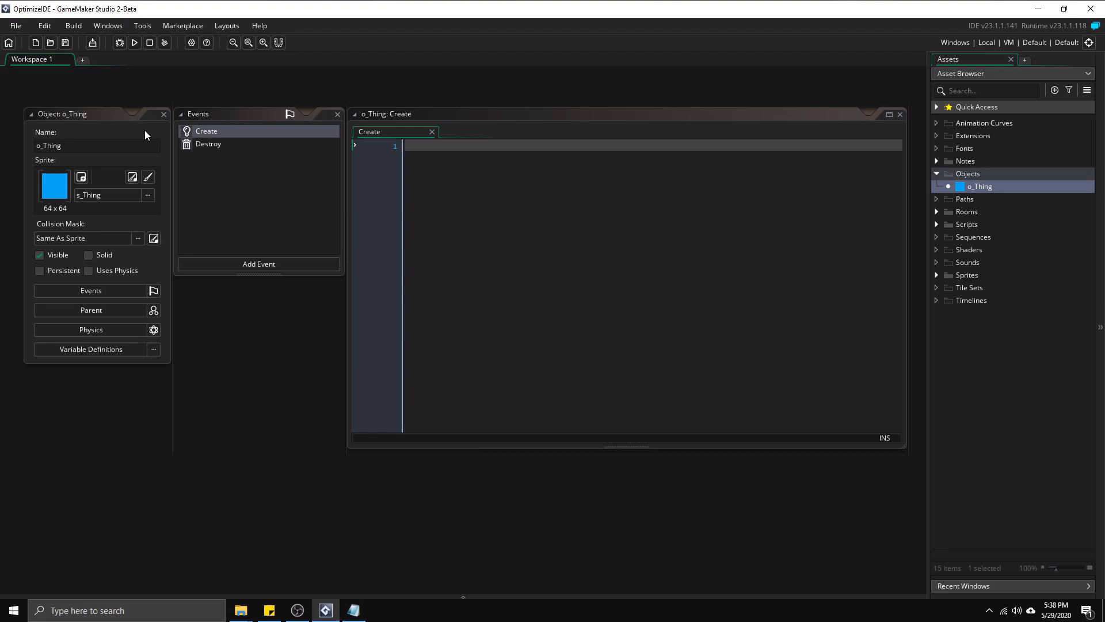
pyautogui.moveTo(952, 230)
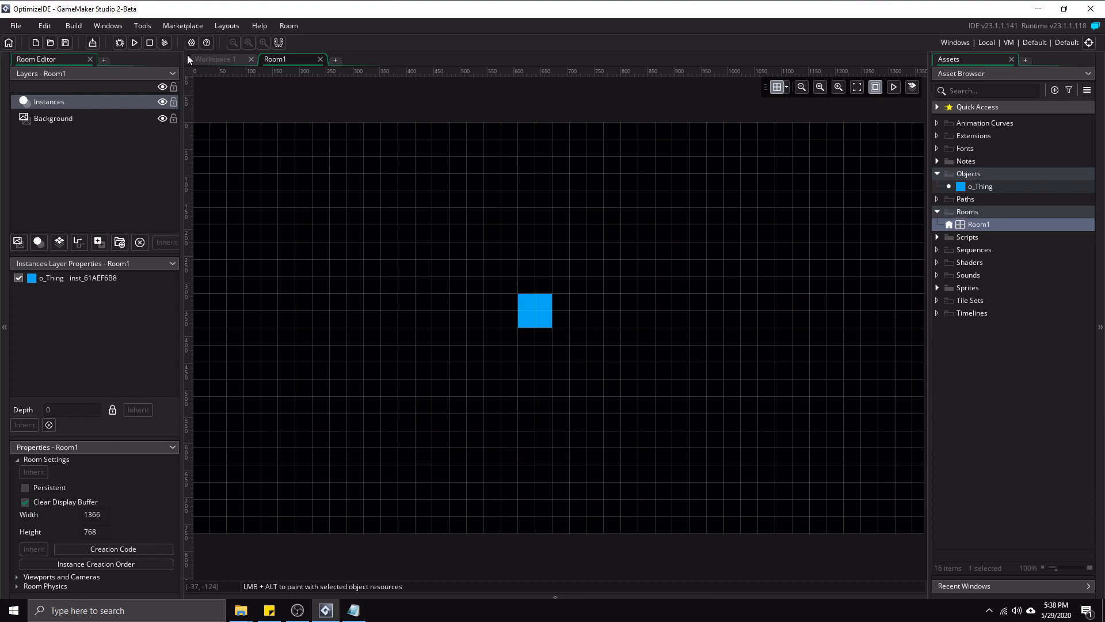
pyautogui.moveTo(300, 240)
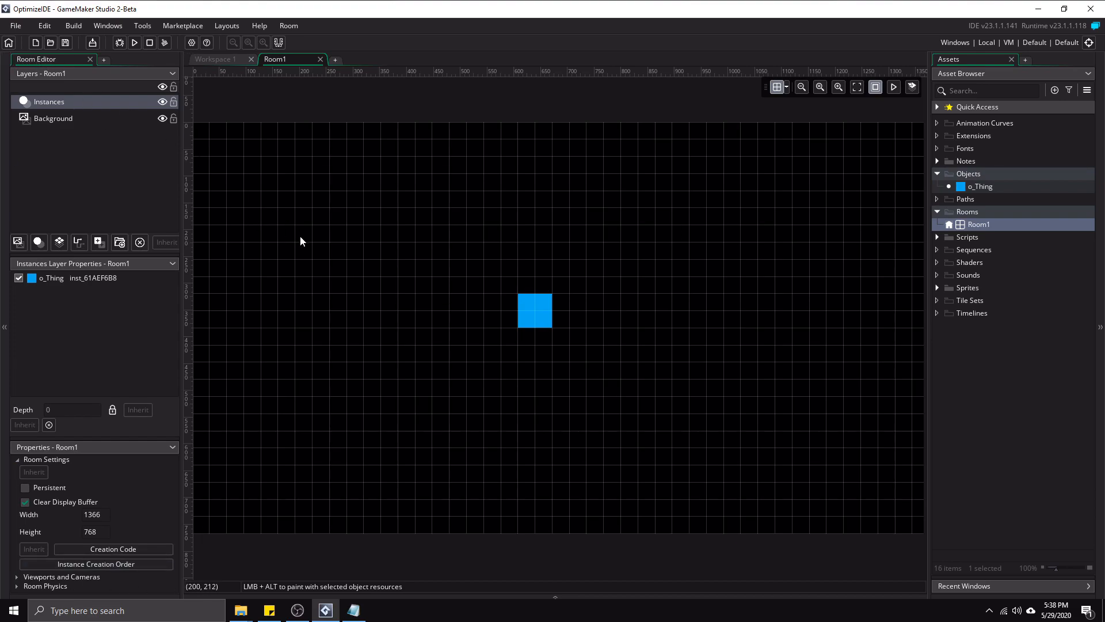
pyautogui.moveTo(1045, 275)
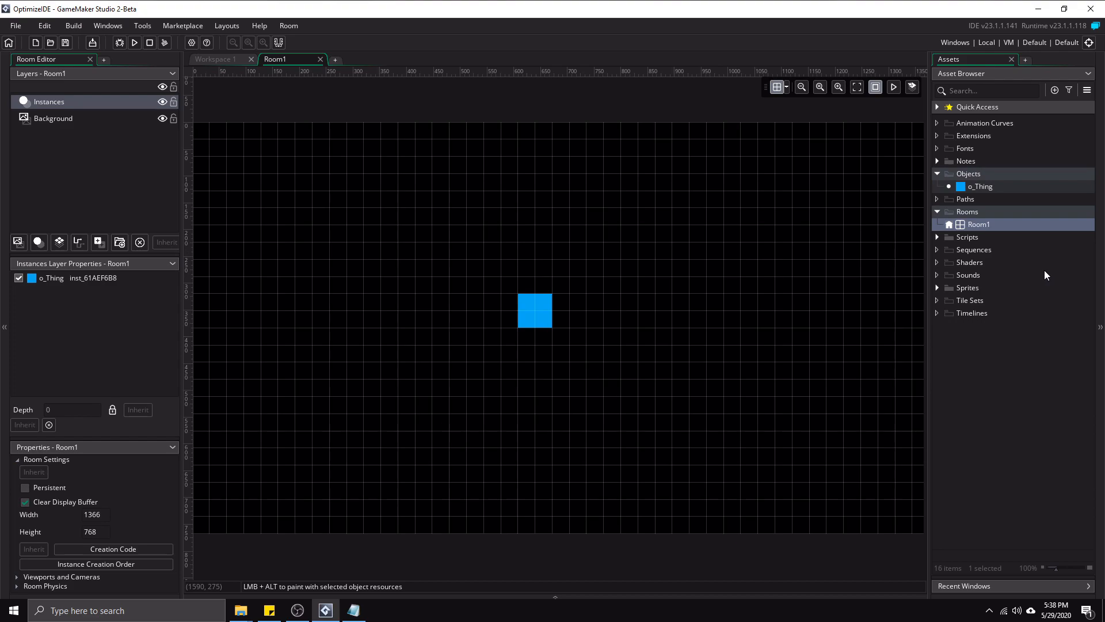
pyautogui.moveTo(229, 216)
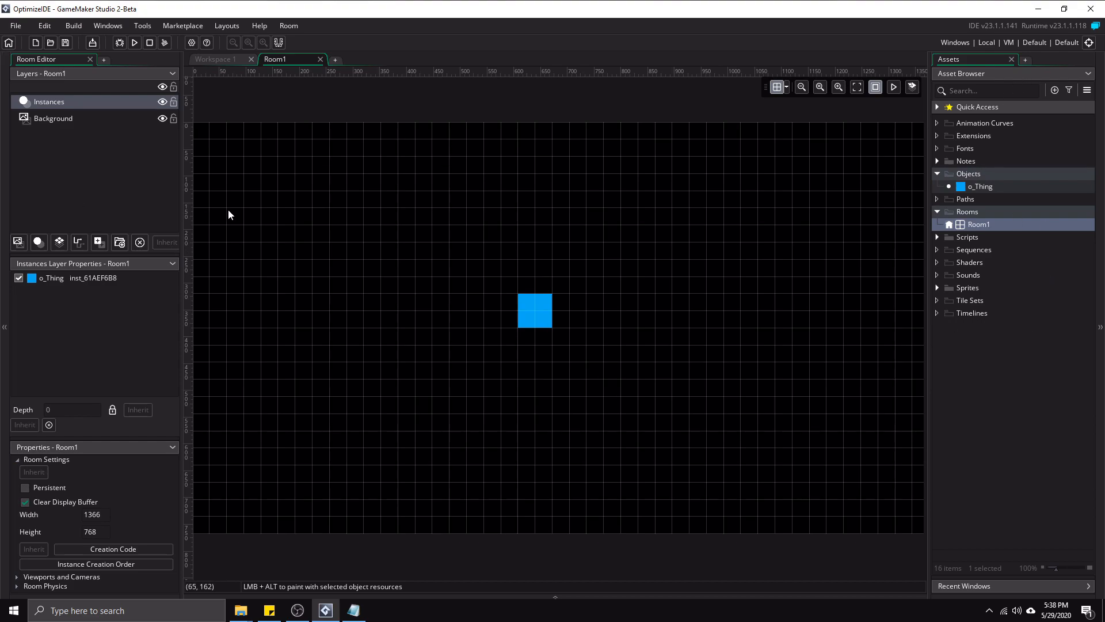
pyautogui.moveTo(313, 214)
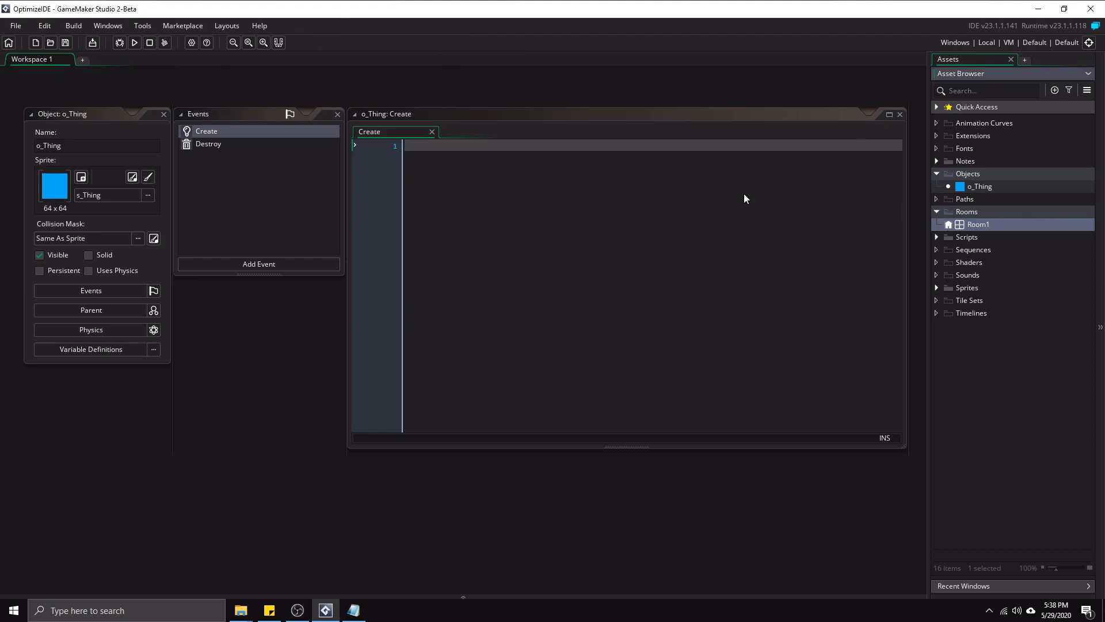
pyautogui.doubleClick(979, 225)
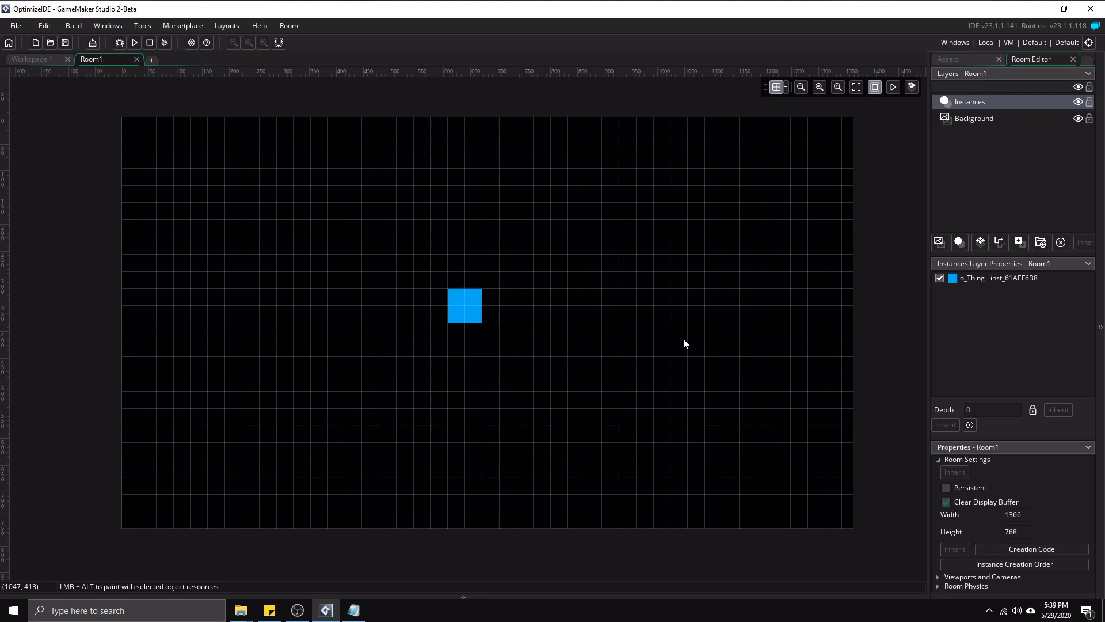
pyautogui.moveTo(135, 119)
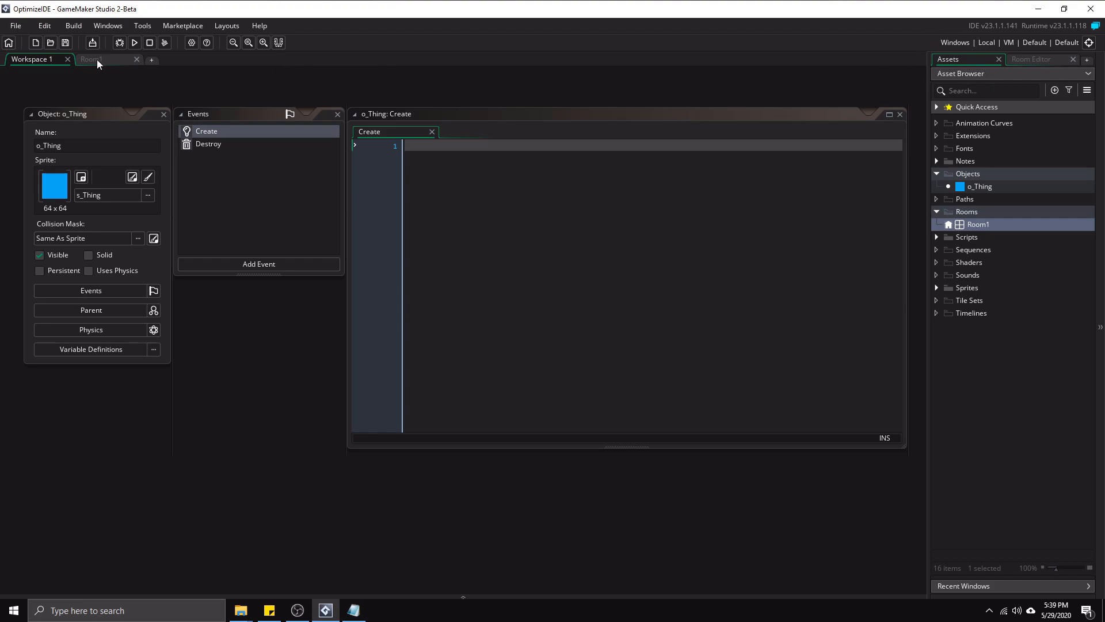
# - Return to Room1 with the Room Editor docked beside Assets and pick the Instances layer
pyautogui.click(93, 59)
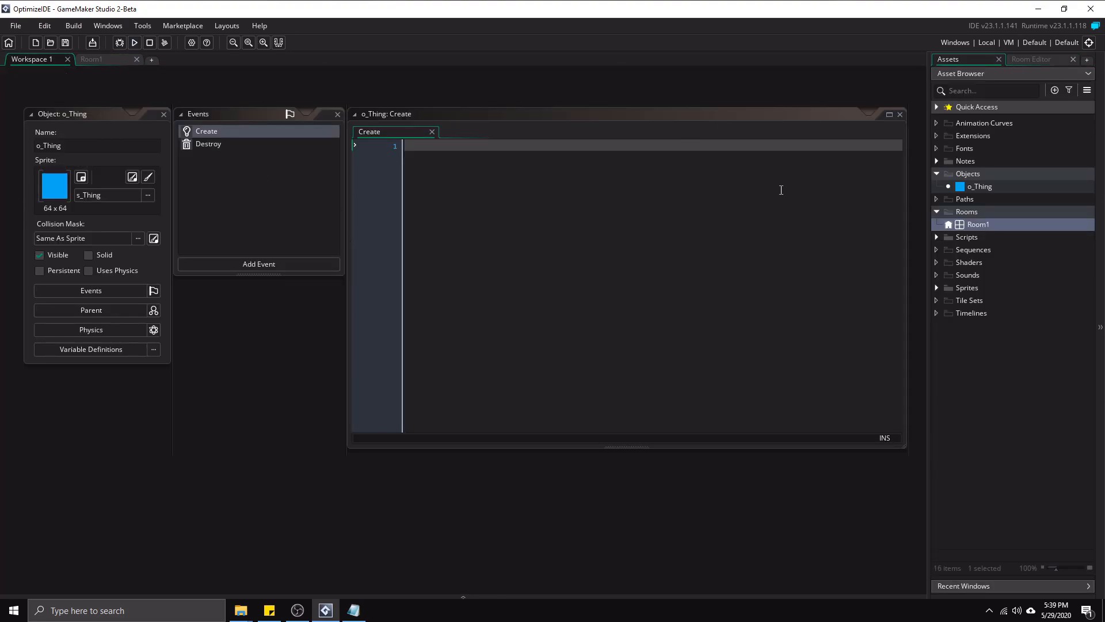
pyautogui.moveTo(266, 79)
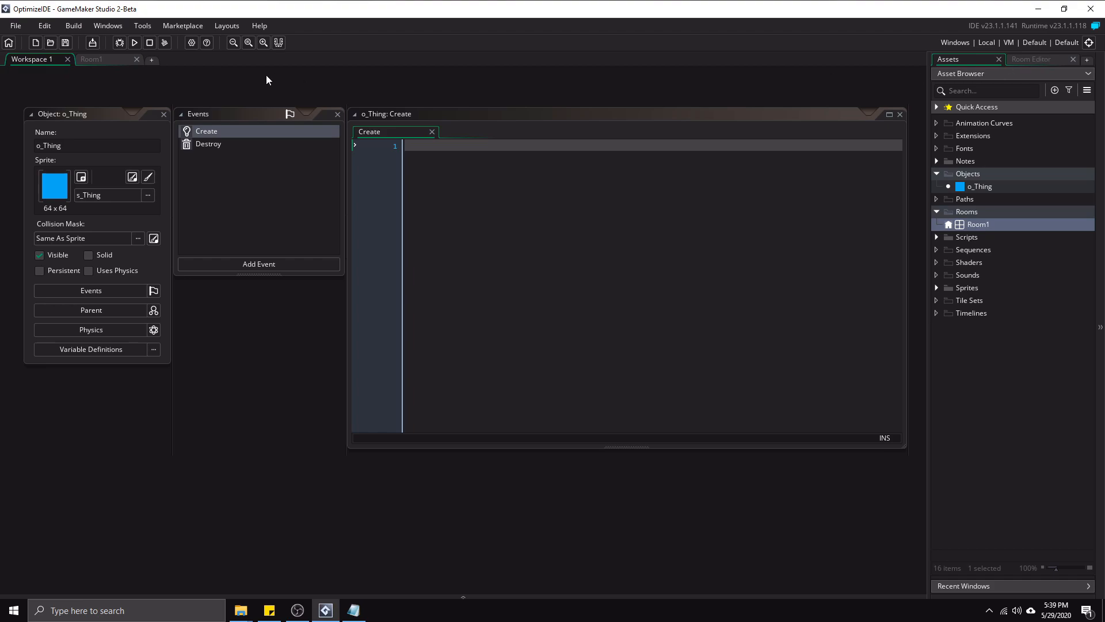
pyautogui.click(92, 59)
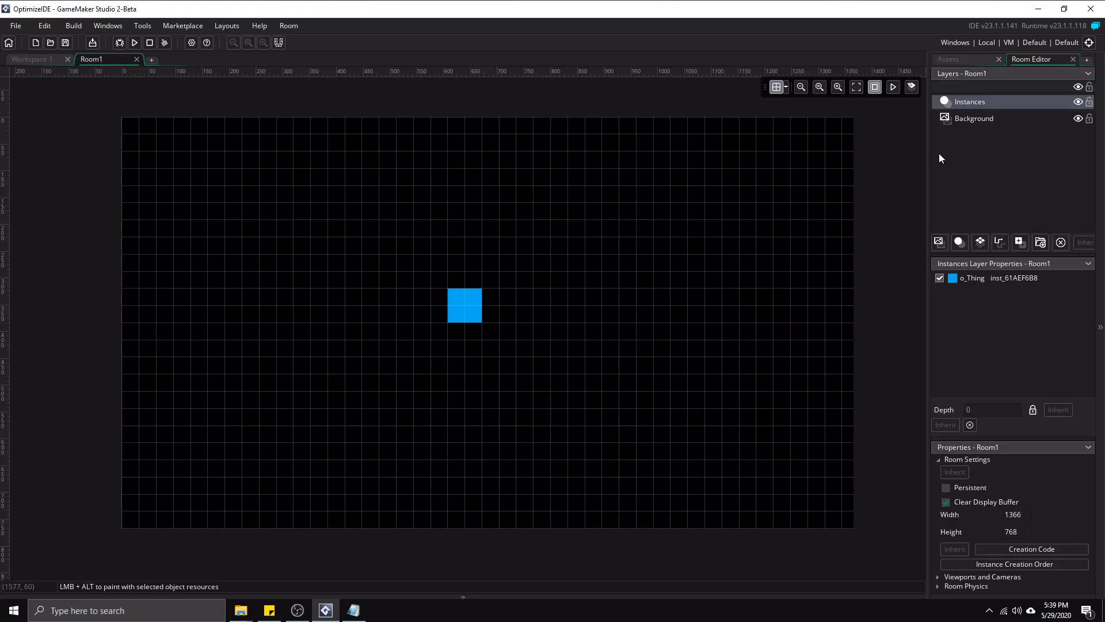
pyautogui.moveTo(303, 214)
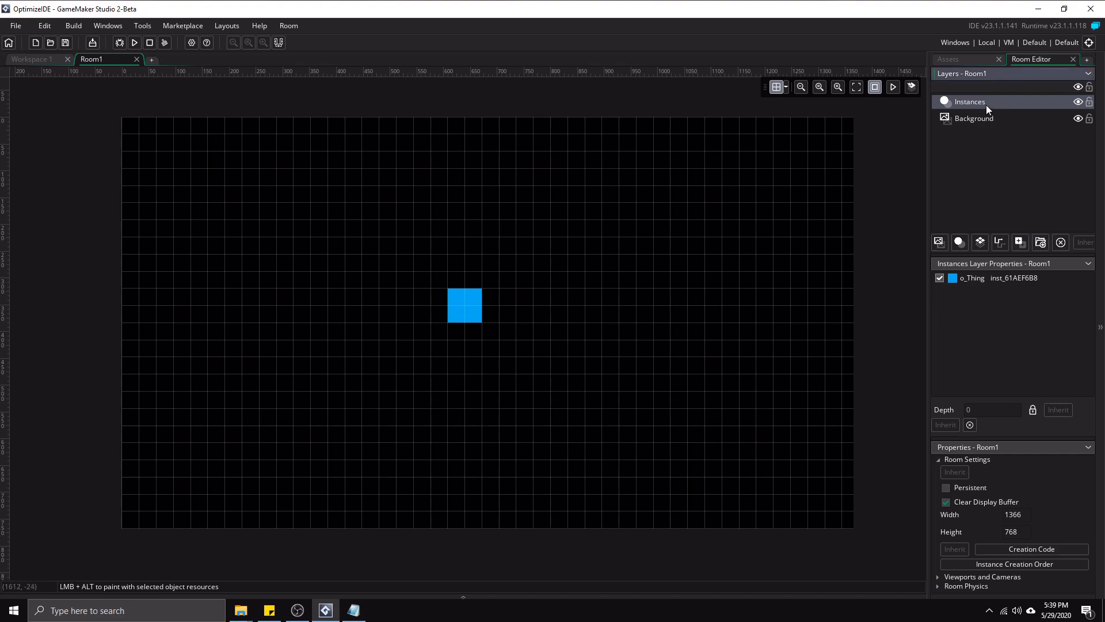
# - Place more o_Thing instances in Room1 from the Assets tab and check the Room Editor instance list
pyautogui.click(947, 58)
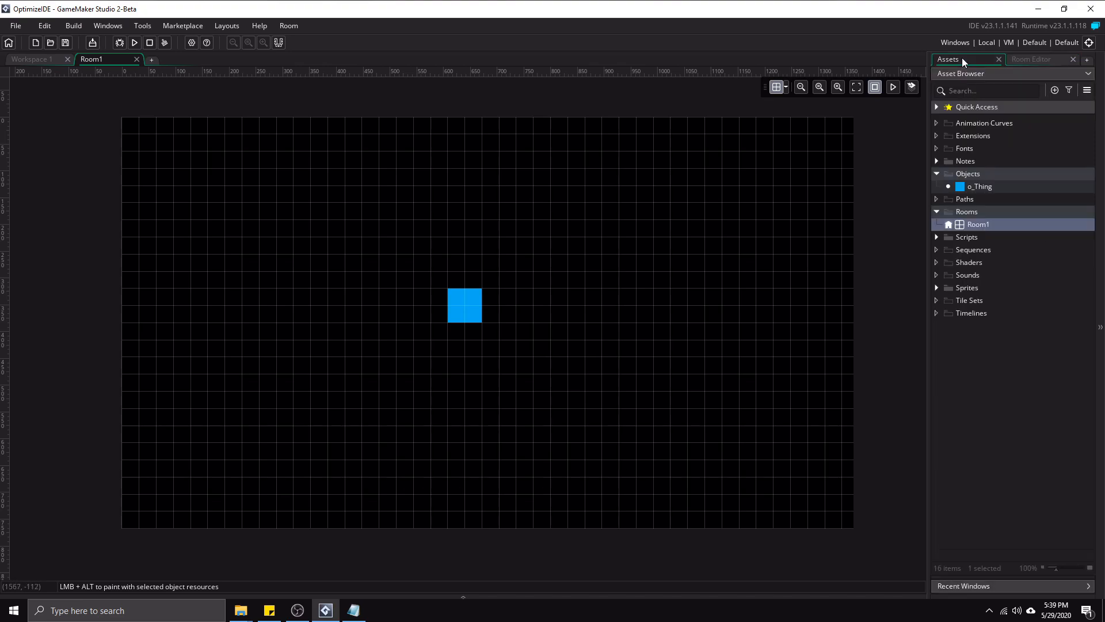
pyautogui.click(651, 185)
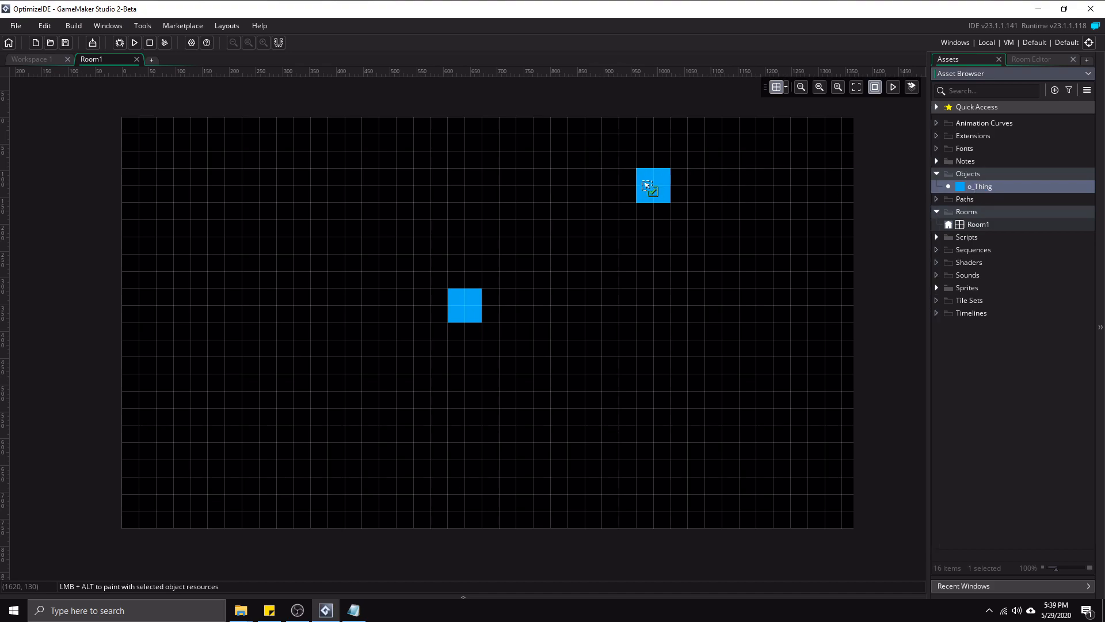
pyautogui.click(259, 203)
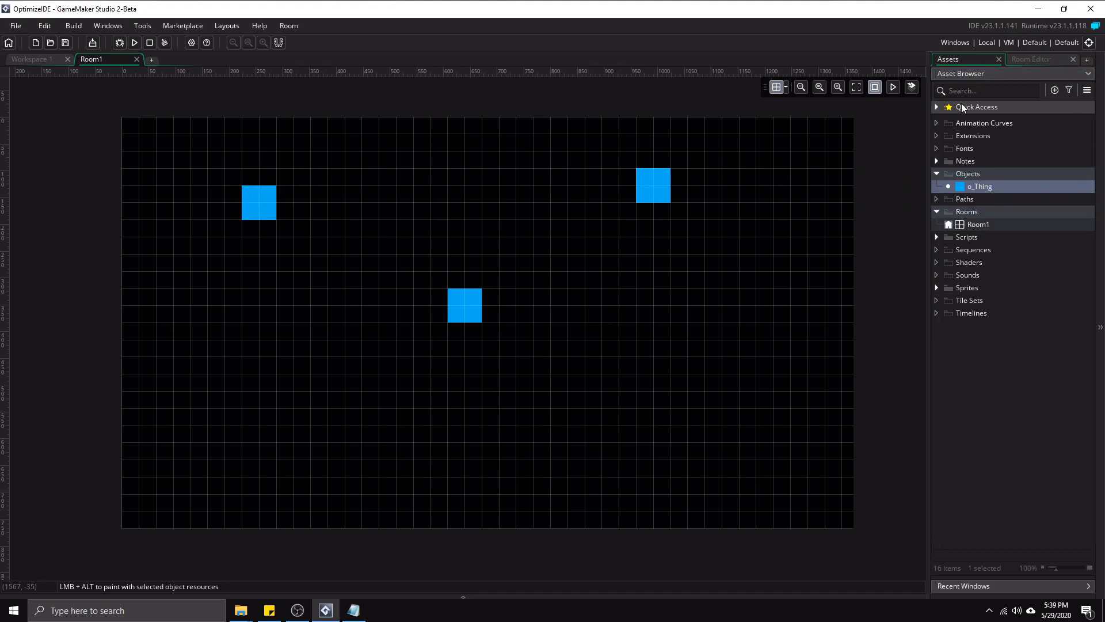
pyautogui.moveTo(1056, 73)
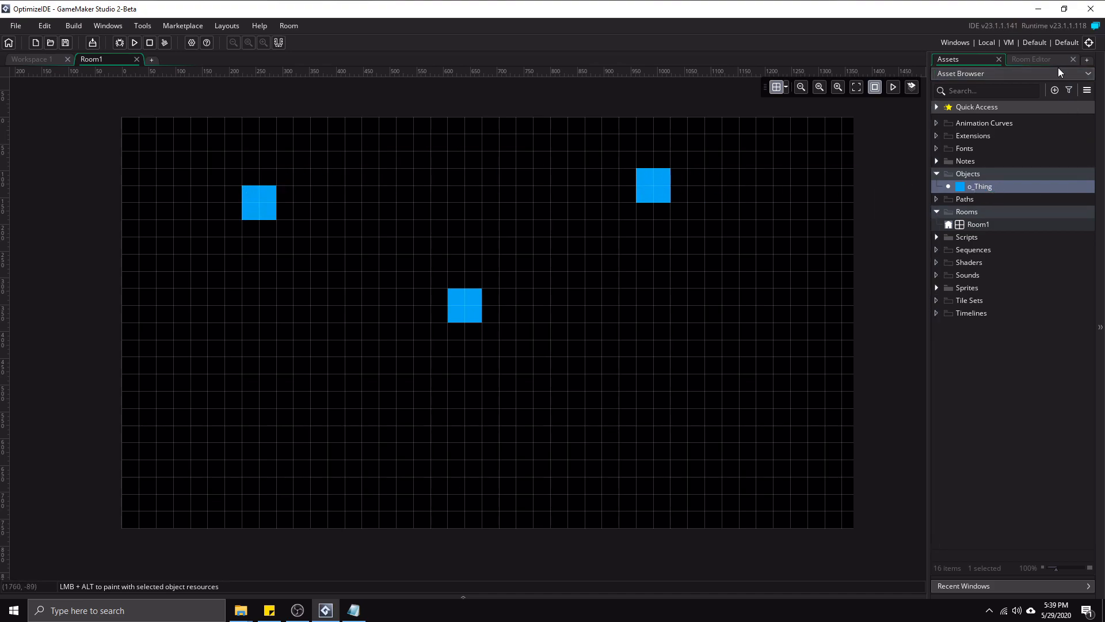
pyautogui.click(1034, 58)
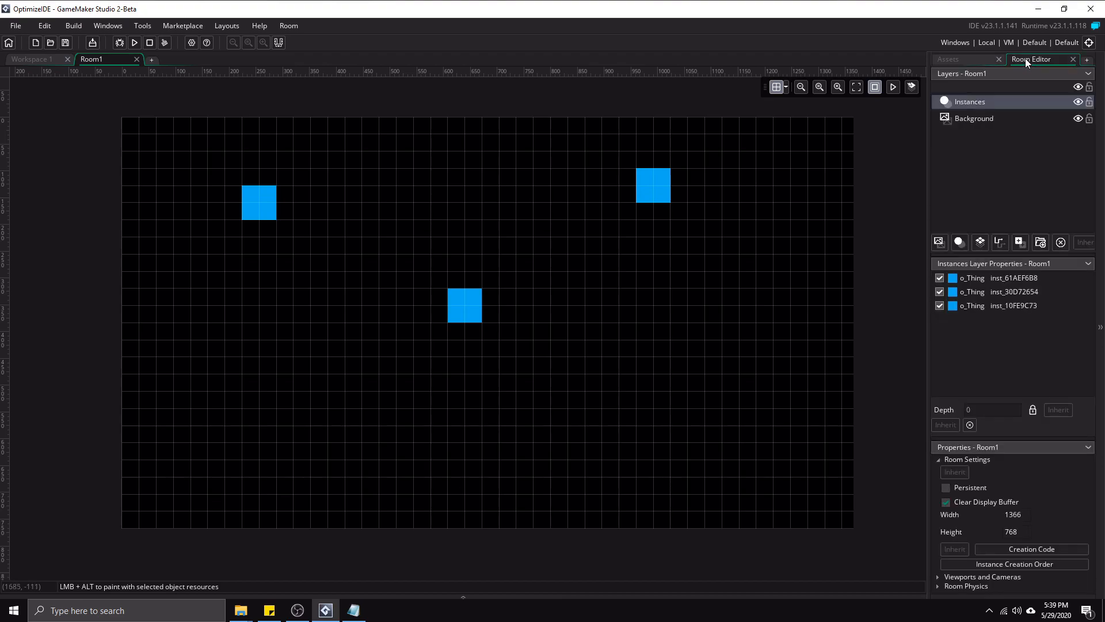
pyautogui.click(947, 59)
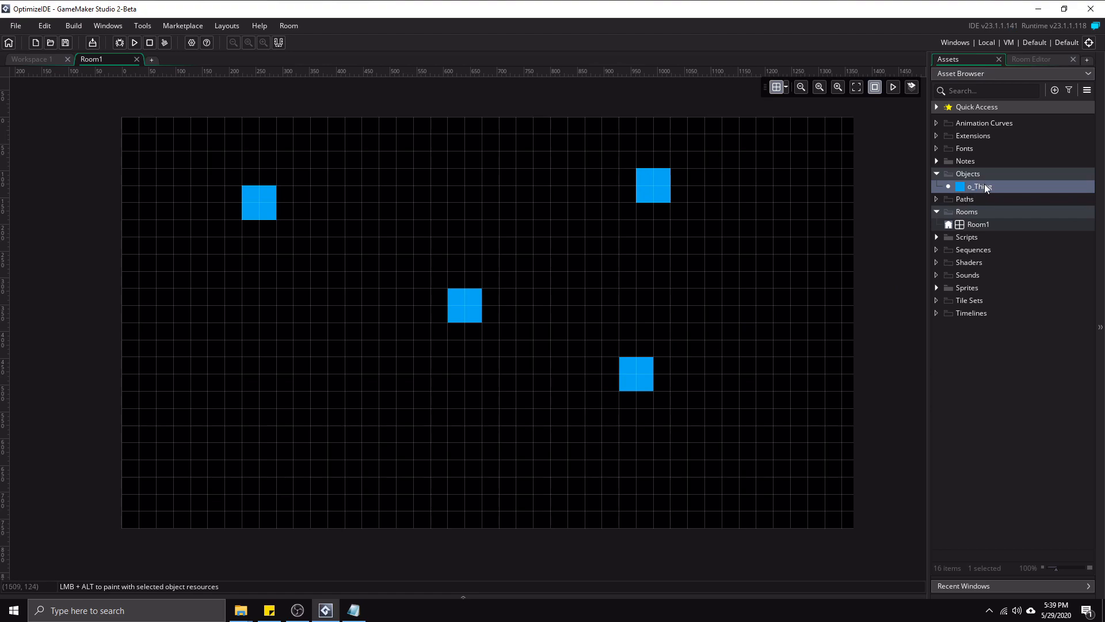
pyautogui.click(275, 391)
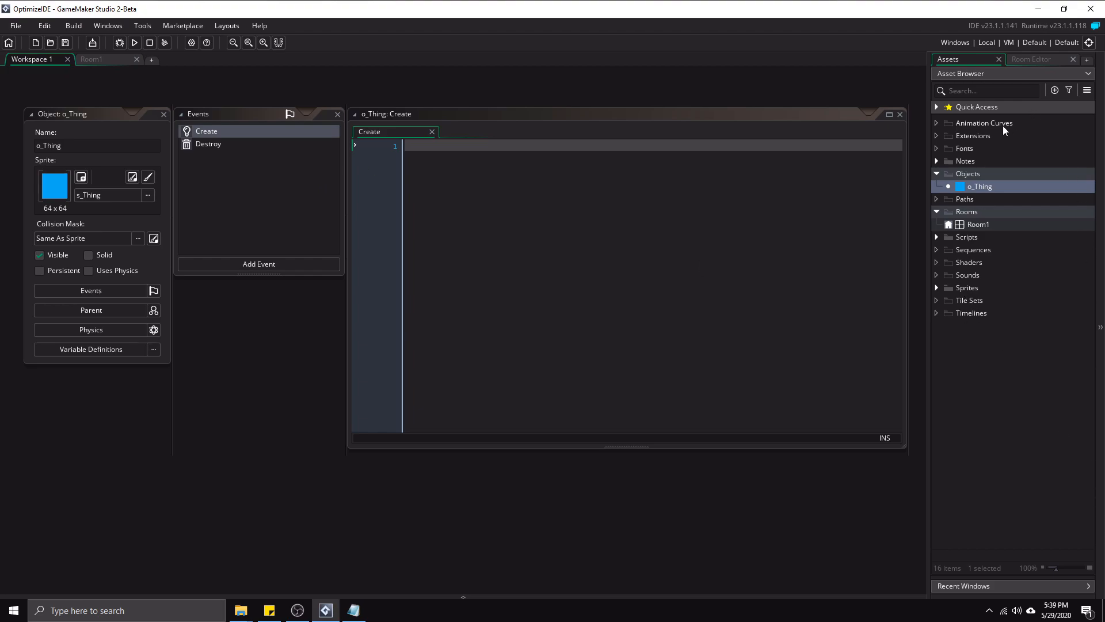
pyautogui.moveTo(1055, 575)
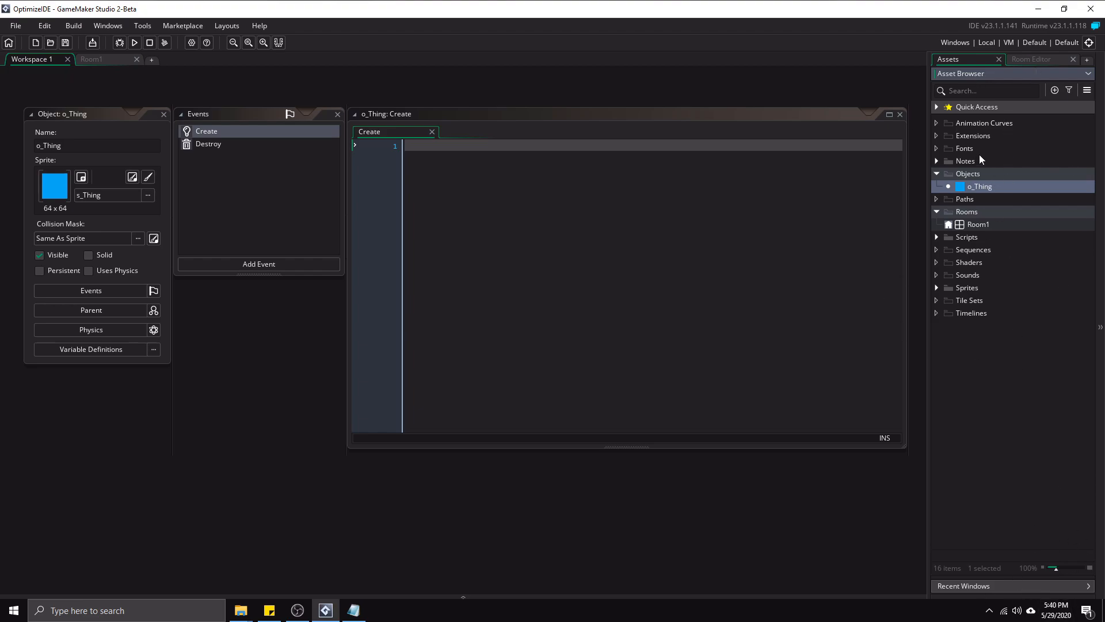
pyautogui.moveTo(1064, 553)
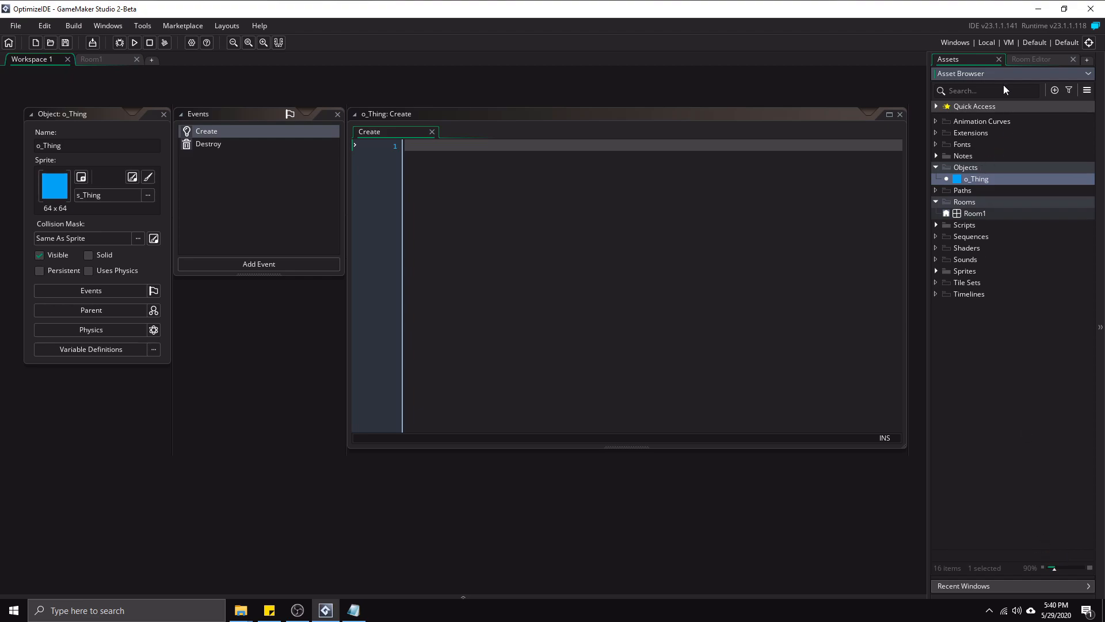
pyautogui.moveTo(997, 156)
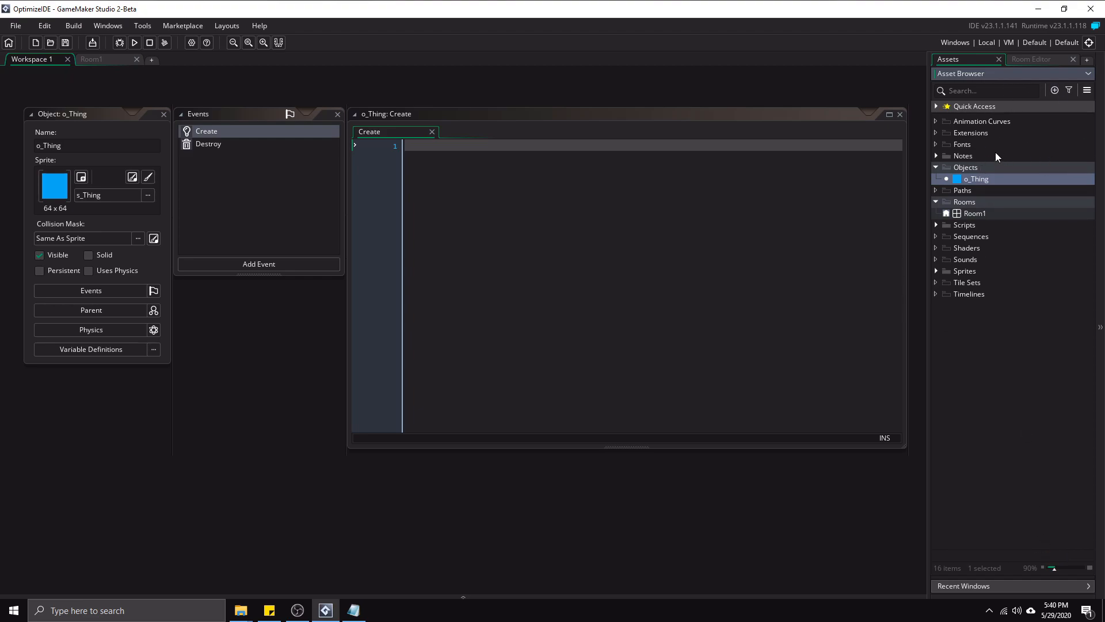
pyautogui.moveTo(988, 214)
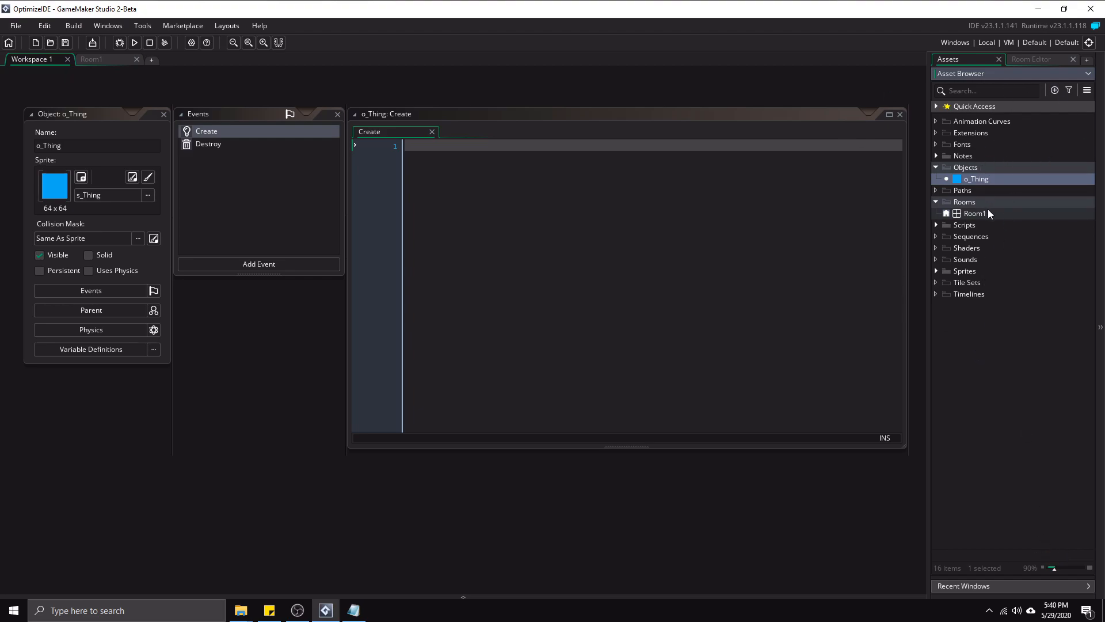
pyautogui.moveTo(1075, 259)
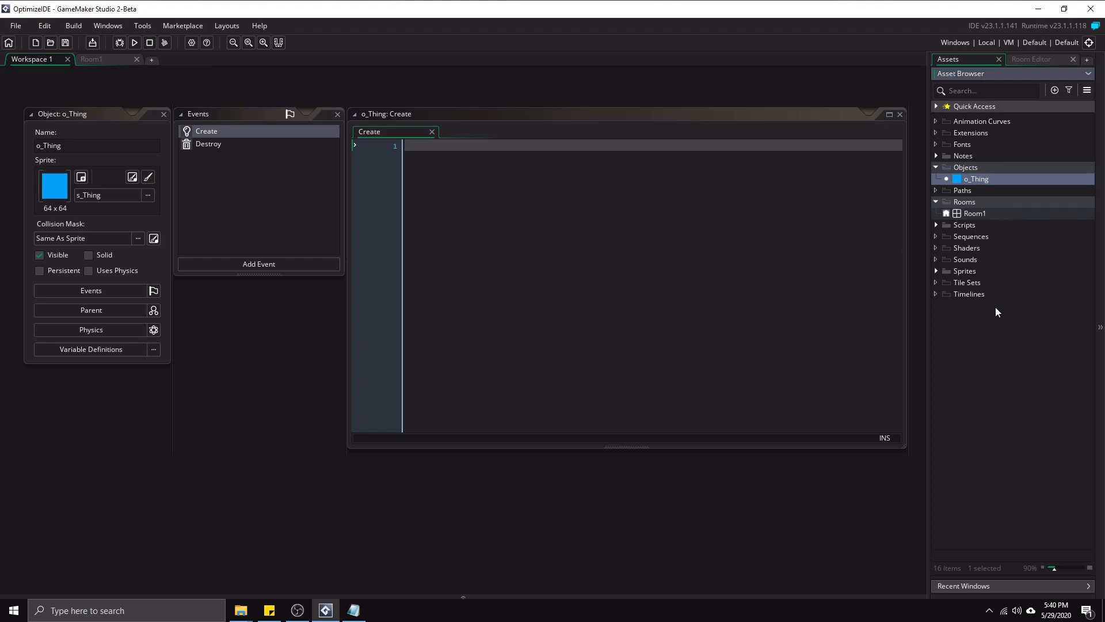
pyautogui.moveTo(1069, 531)
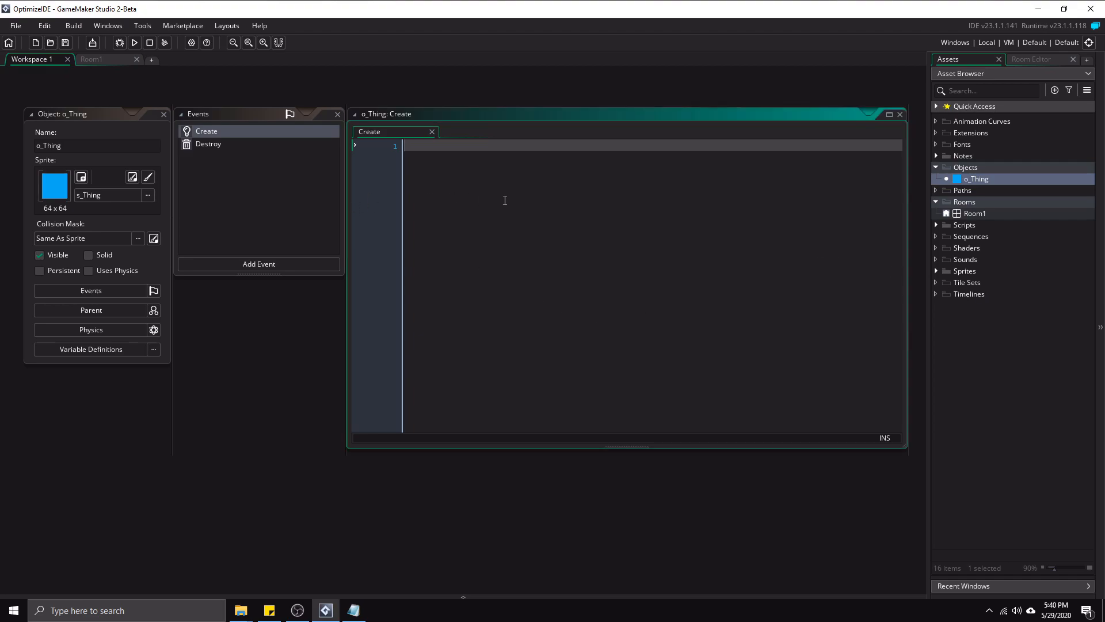
# - Write x = 100; and a while(x = 100) block holding the comment '// do some stuff and so fort'
pyautogui.write('x = 100;')
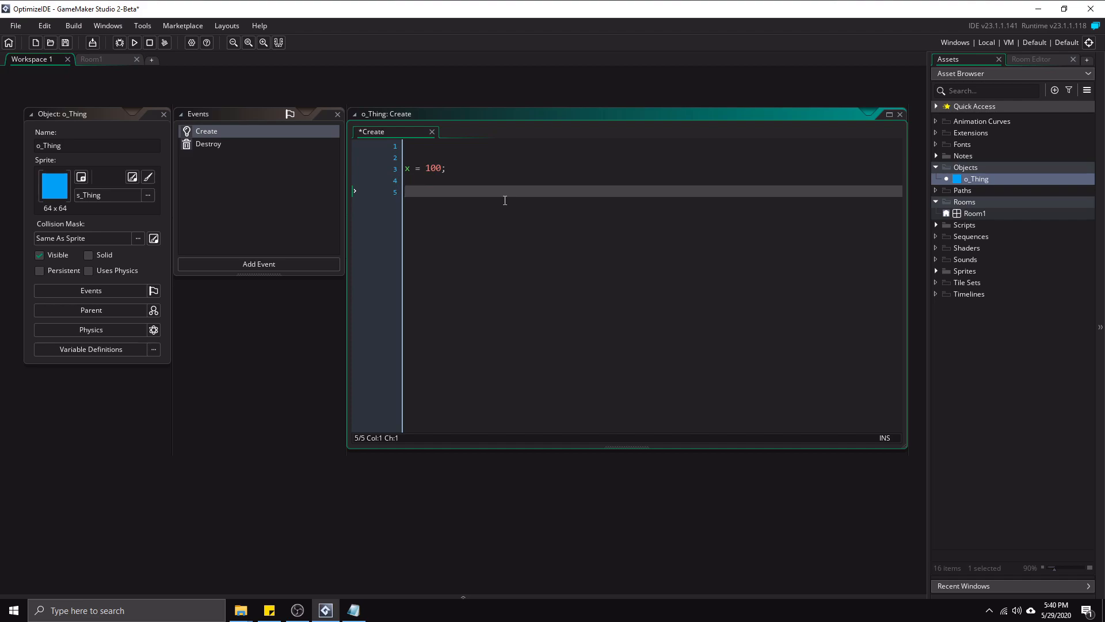
pyautogui.write('while(x =')
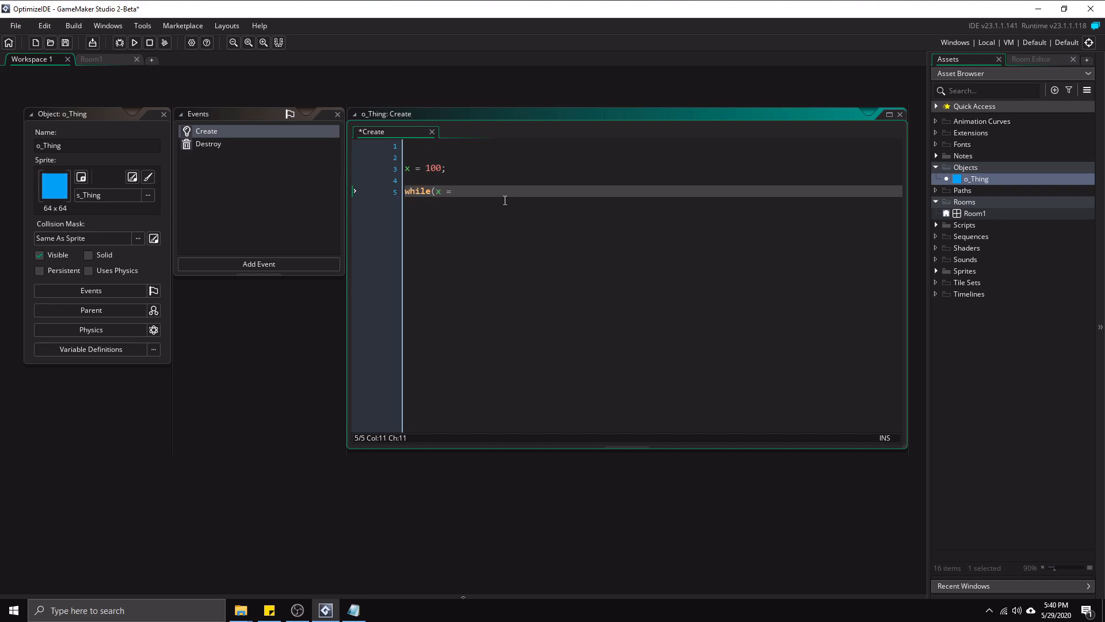
pyautogui.write('100)')
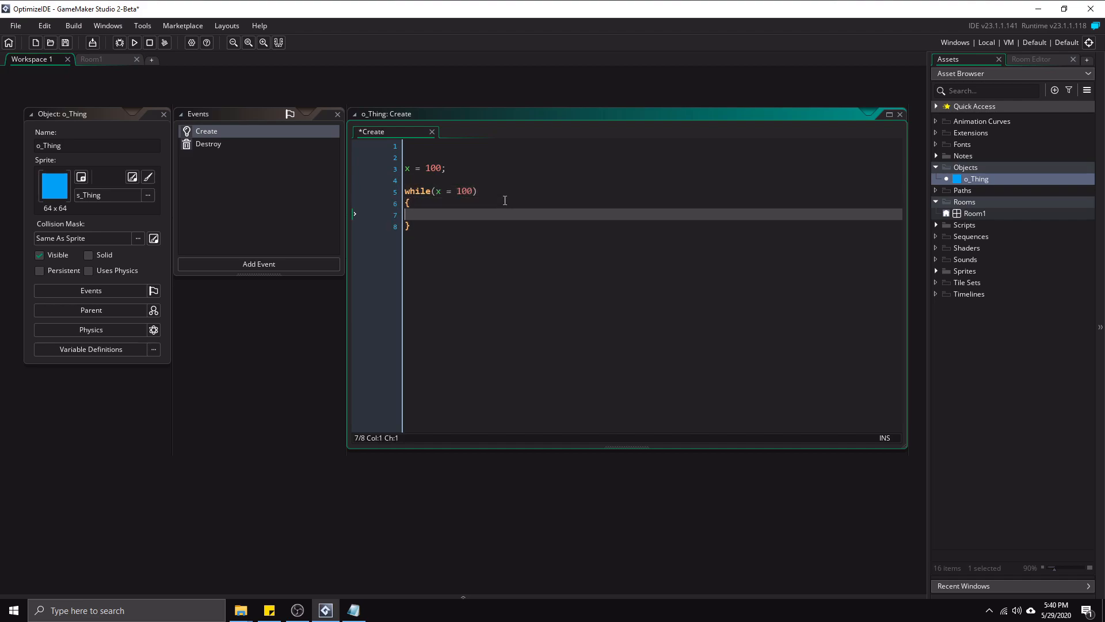
pyautogui.write('// do s')
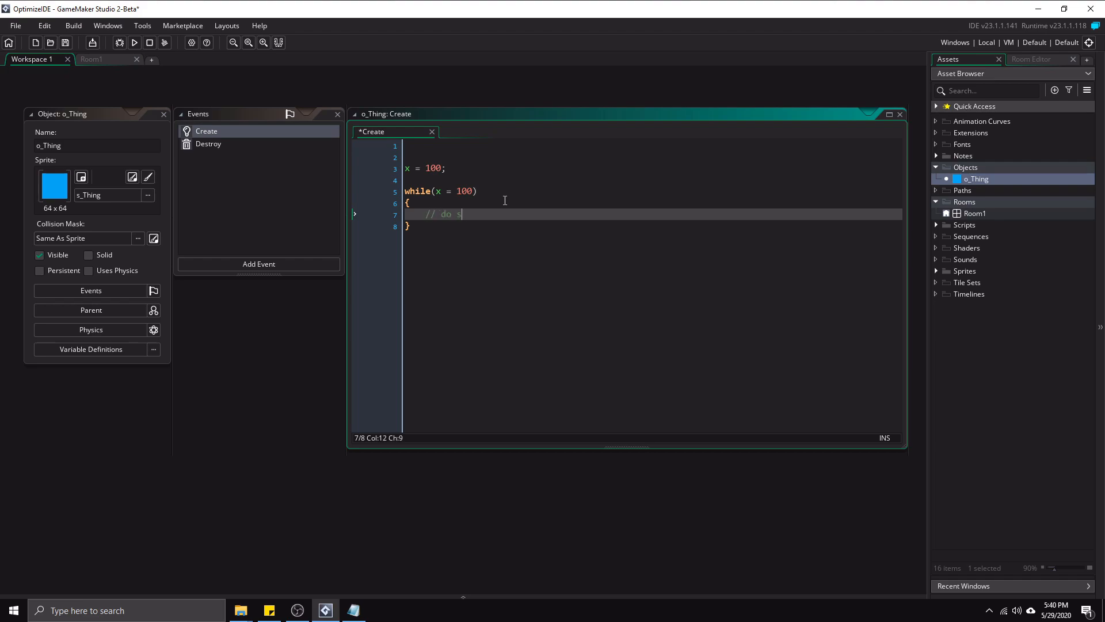
pyautogui.write('ome stuff and so')
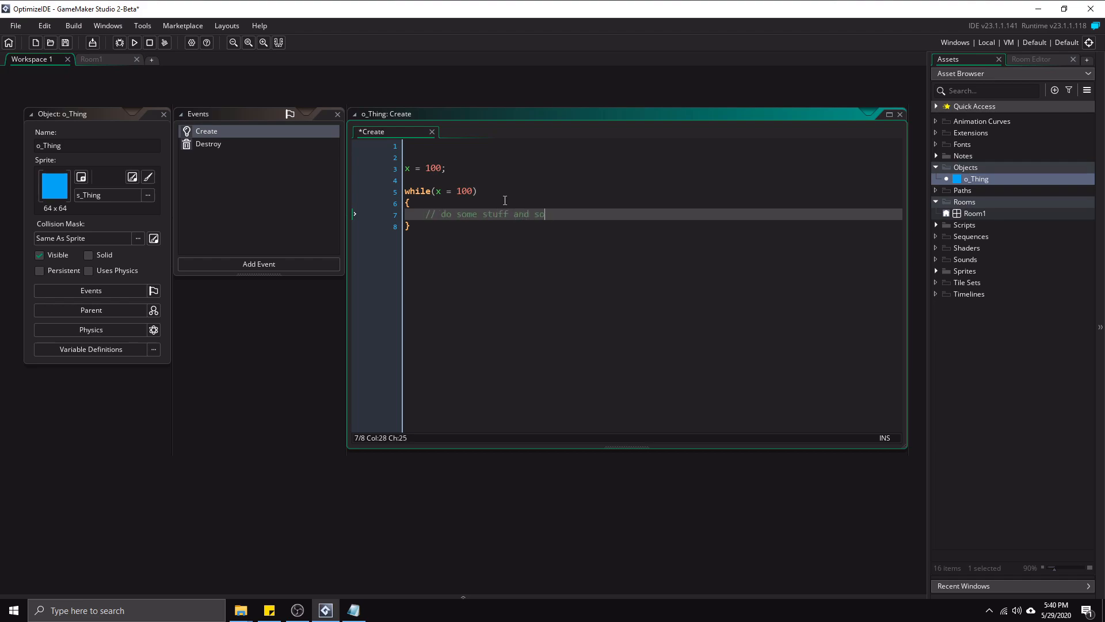
pyautogui.write('forth')
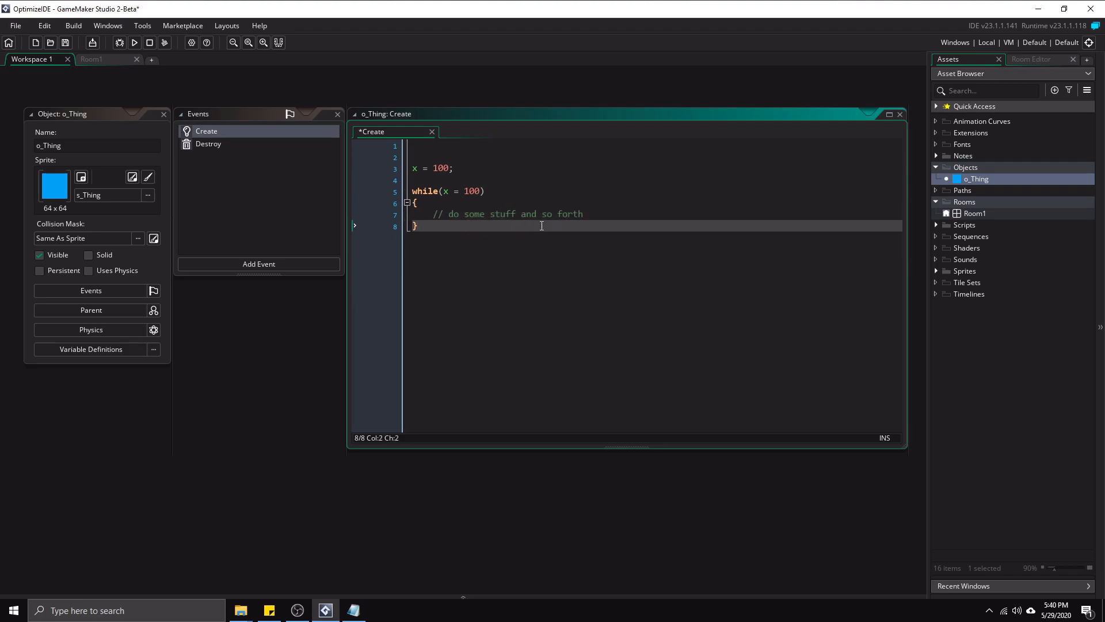
pyautogui.moveTo(572, 245)
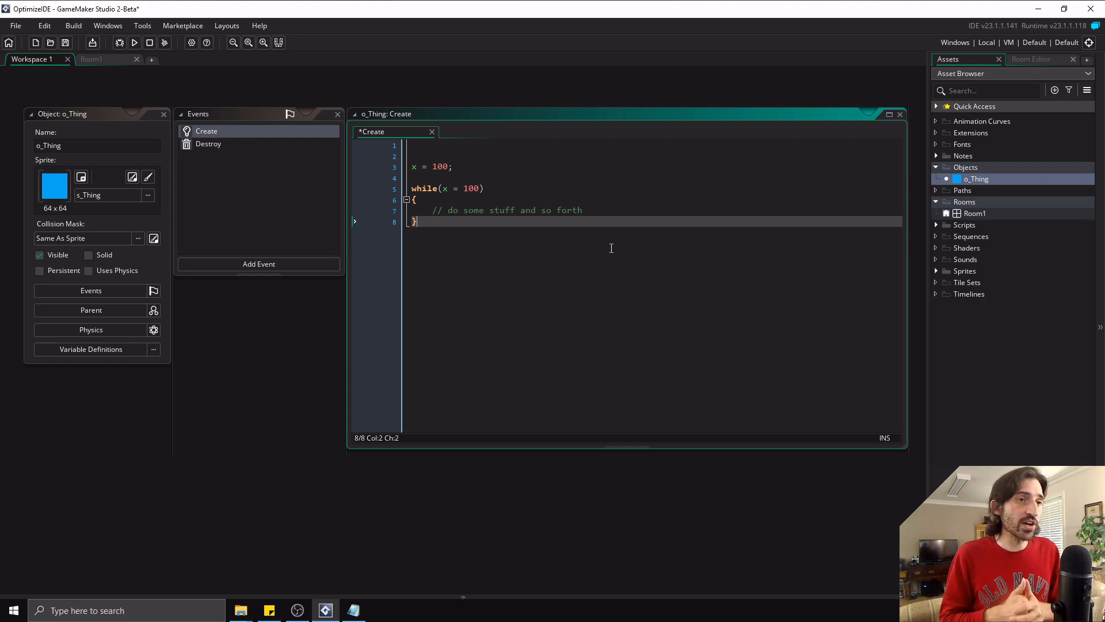
pyautogui.moveTo(261, 262)
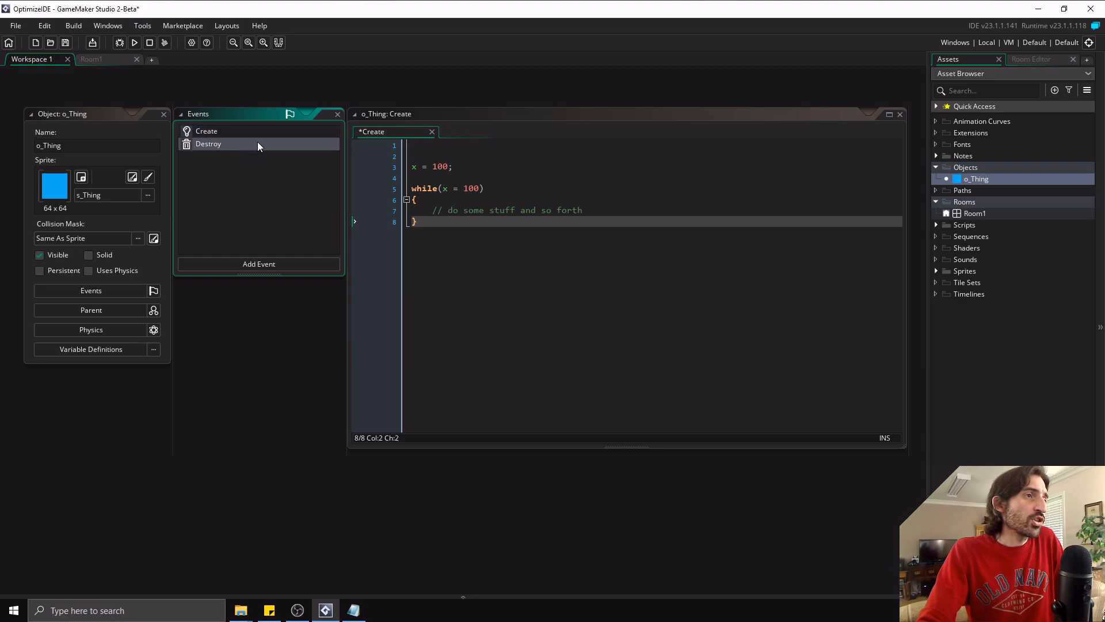
pyautogui.moveTo(118, 304)
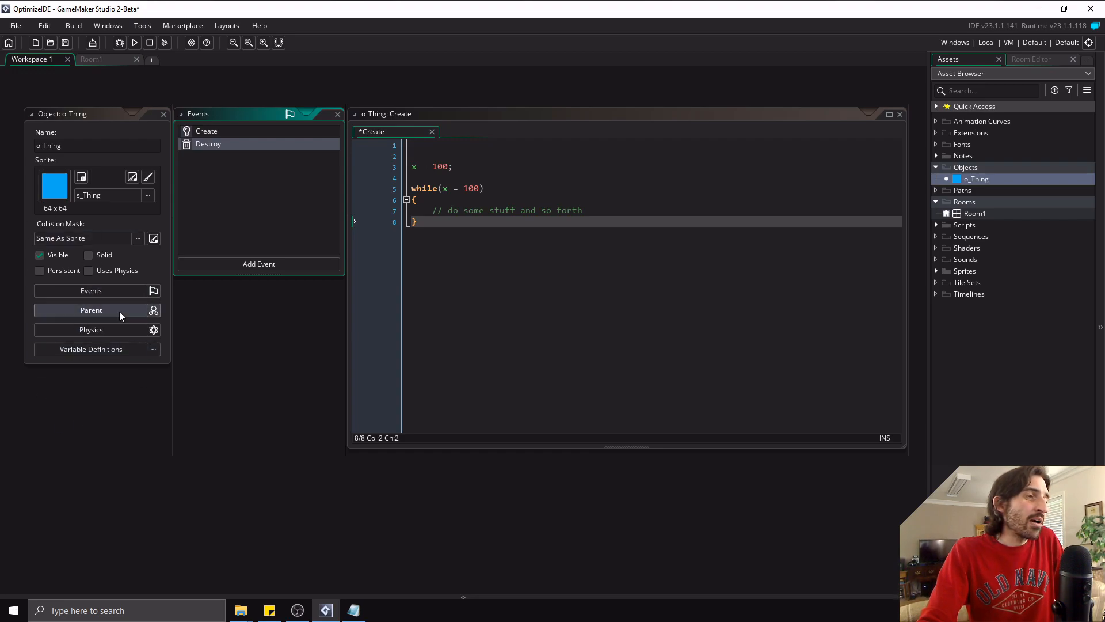
# - Preview o_Thing's Physics, Parent and Variable Definitions panels, then close them again
pyautogui.click(91, 310)
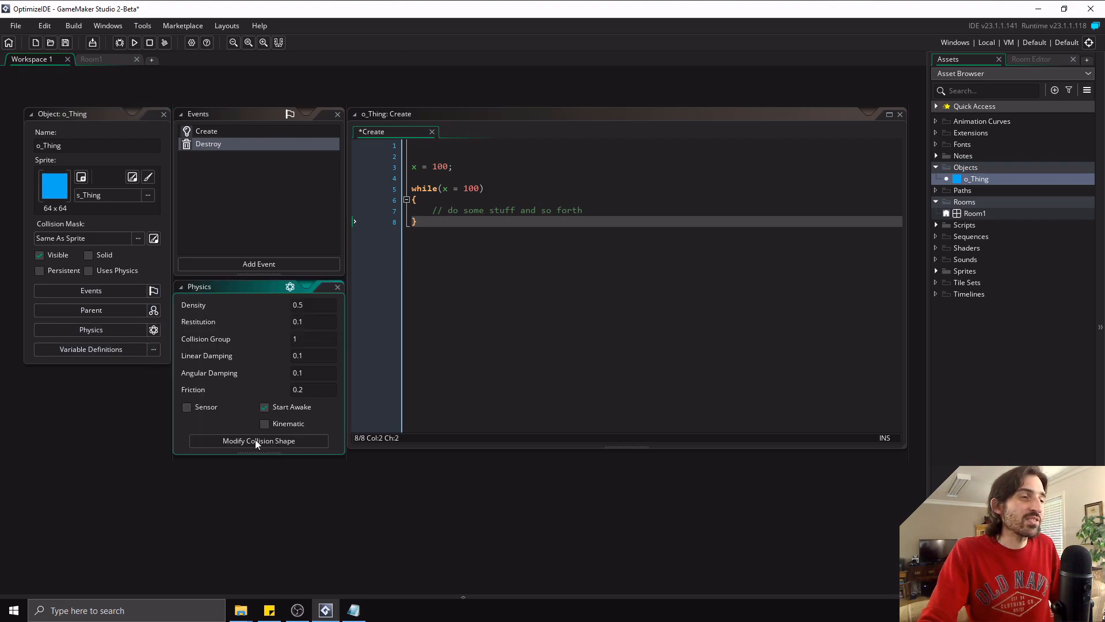
pyautogui.moveTo(297, 406)
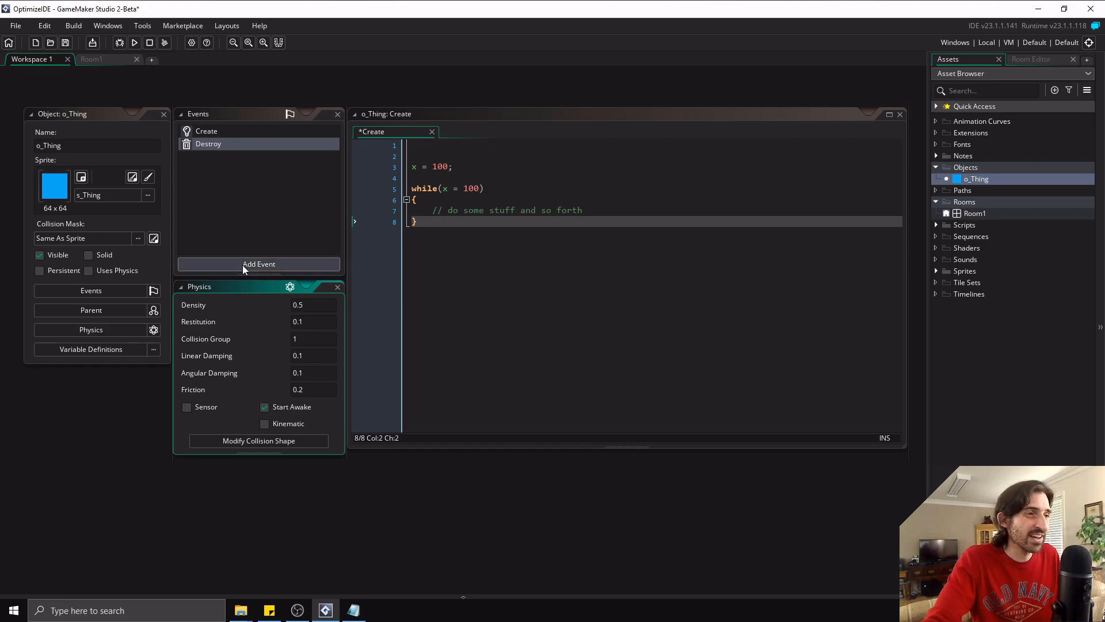
pyautogui.click(91, 310)
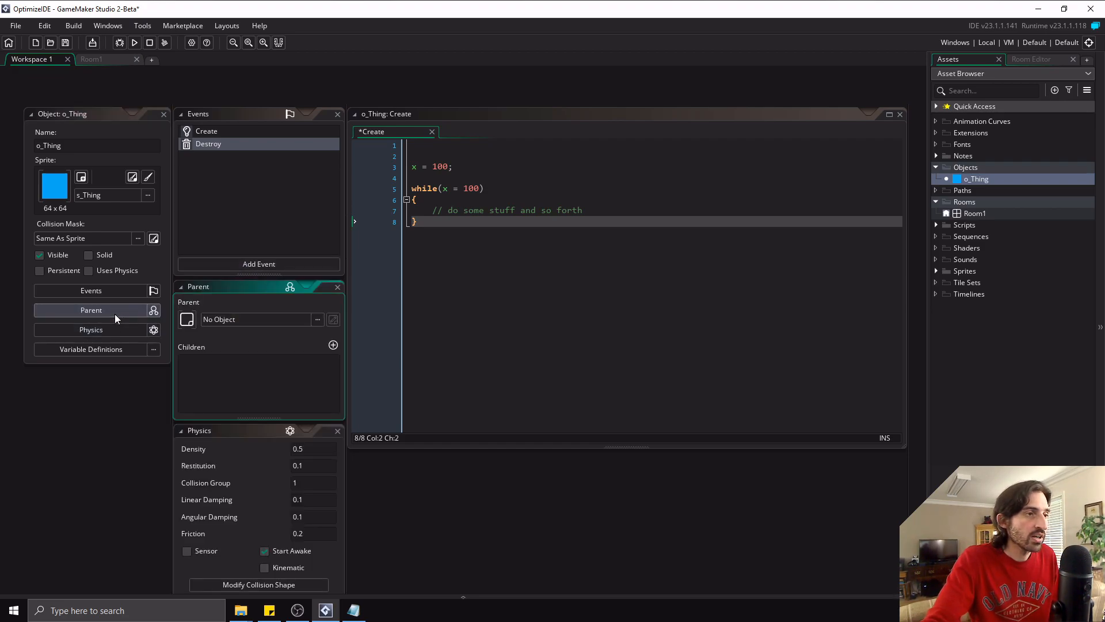
pyautogui.click(337, 286)
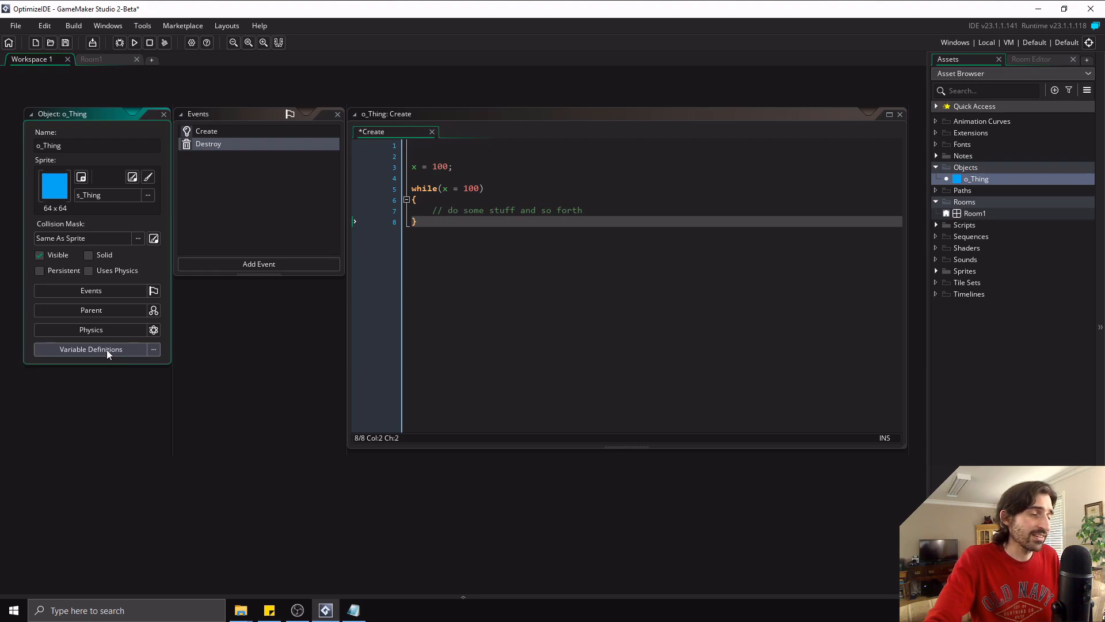
pyautogui.click(91, 349)
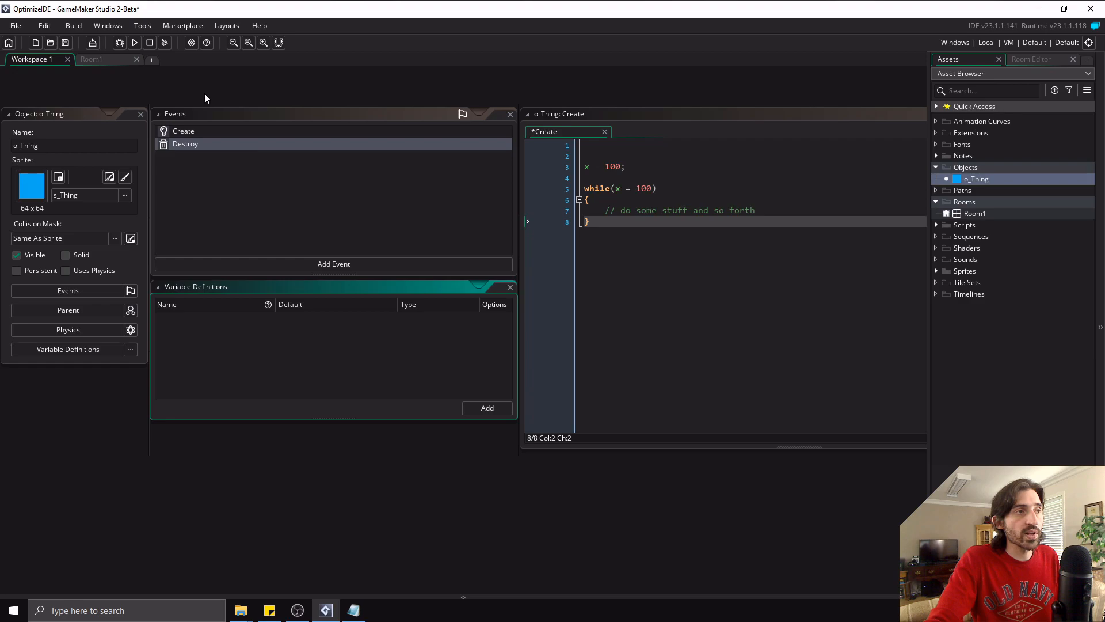
pyautogui.moveTo(803, 217)
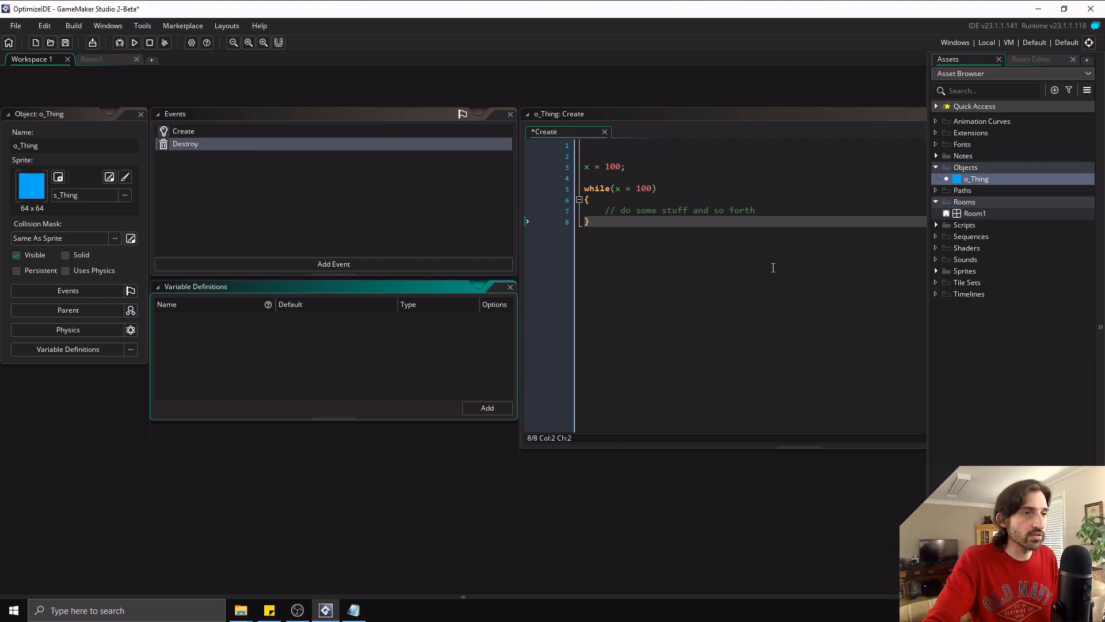
pyautogui.click(510, 286)
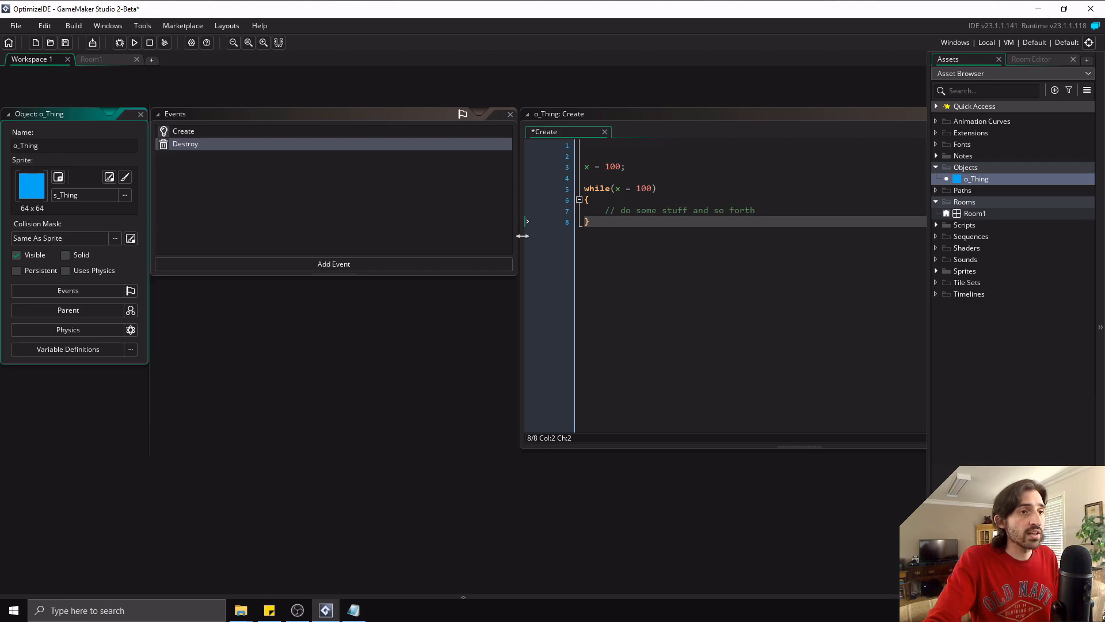